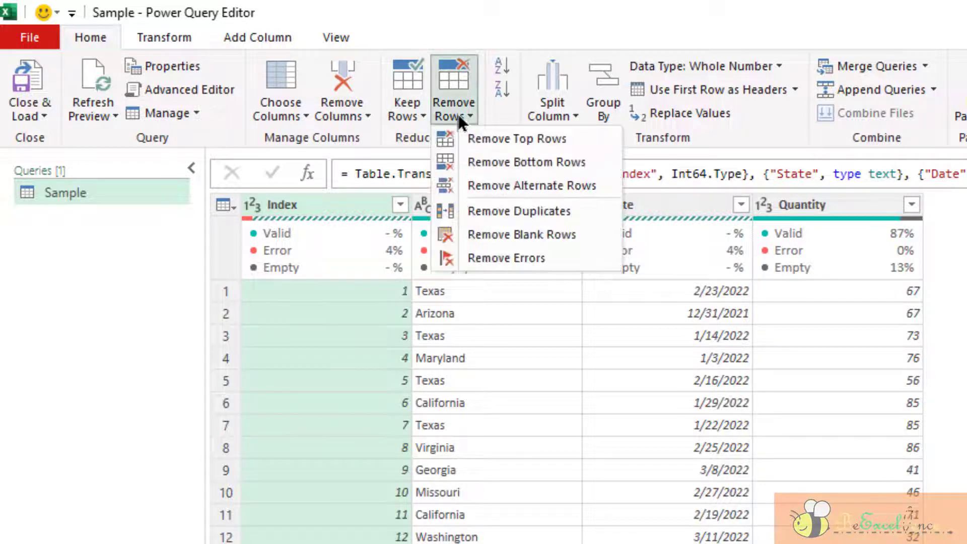
mouse_move(516, 138)
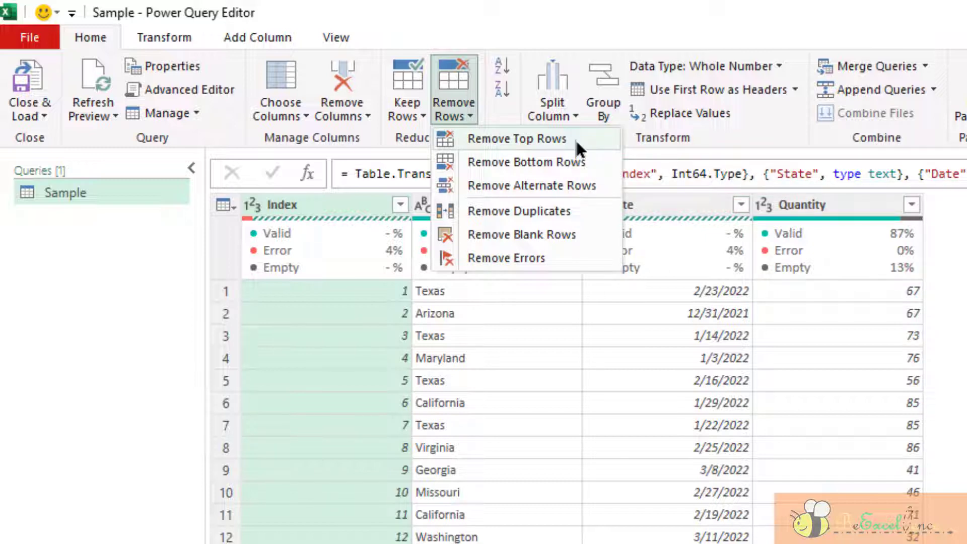
- Remove the top 2 rows of Sample, then change the Table.Skip count to 10
left_click(517, 138)
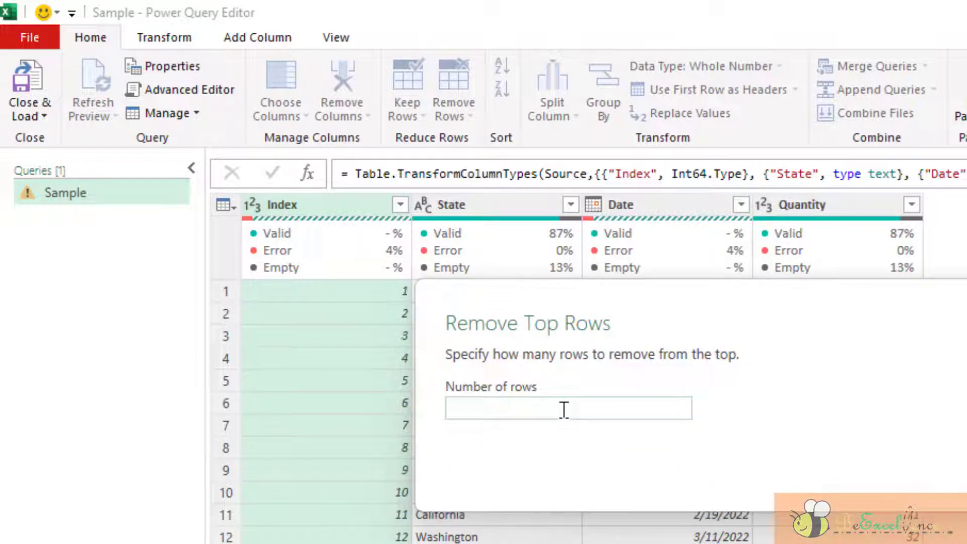
type("2")
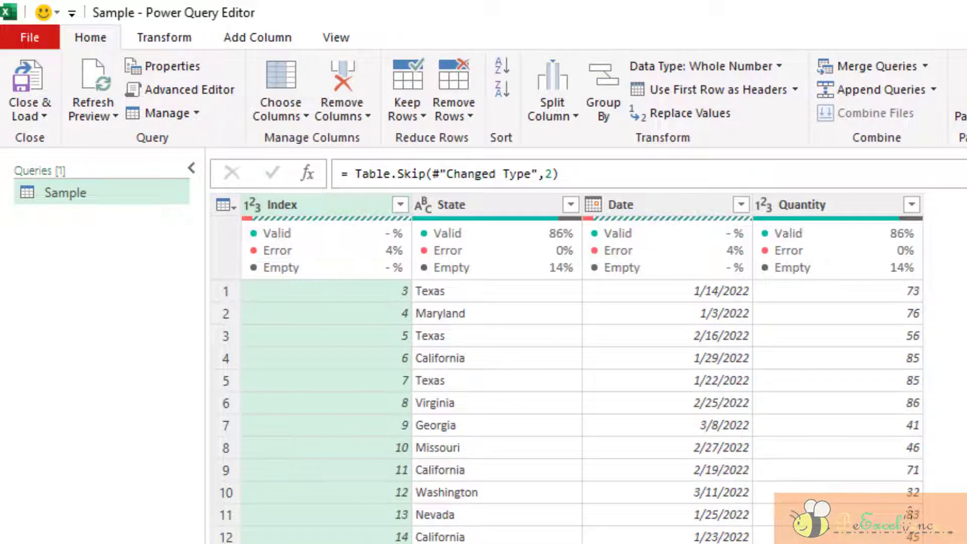
mouse_move(294, 294)
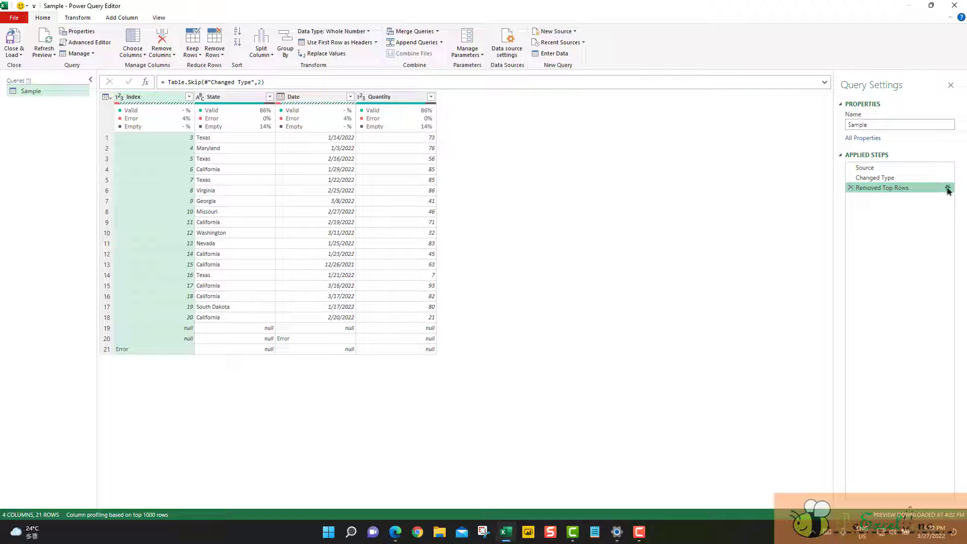
left_click(948, 187)
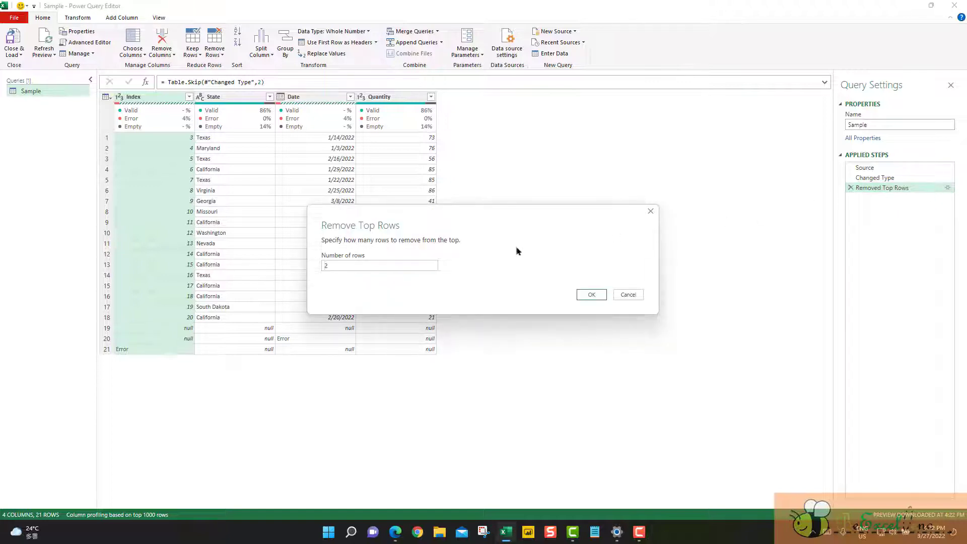
left_click(379, 266)
type("5")
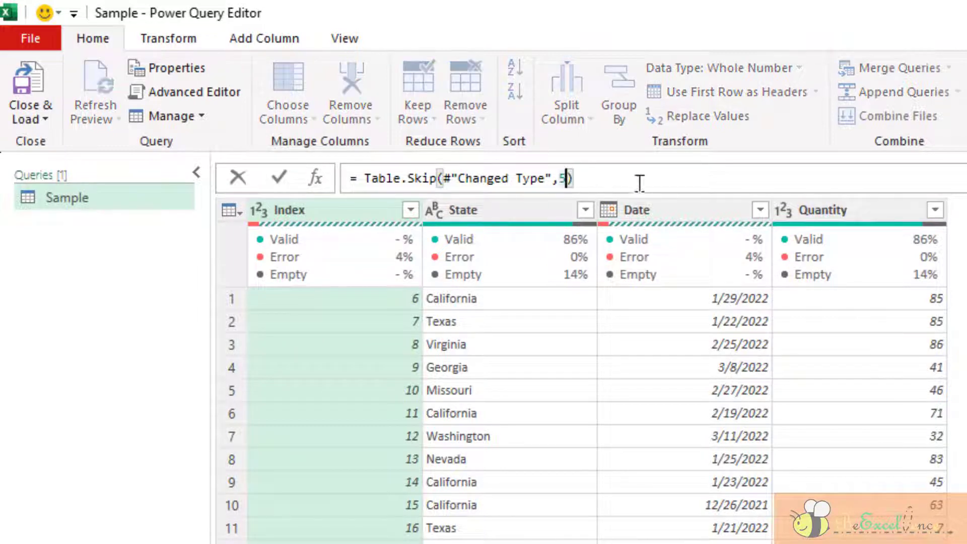
key("Backspace")
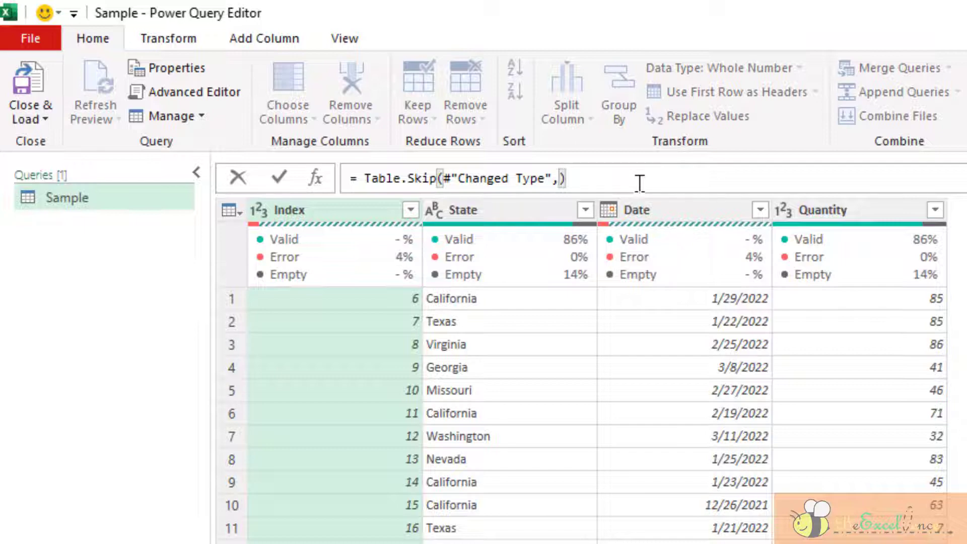
type("10")
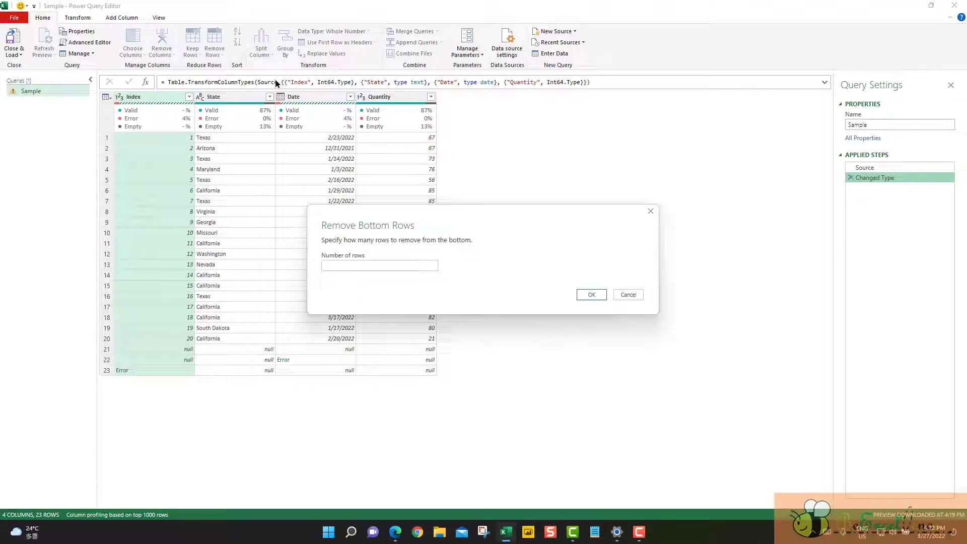
- Remove the bottom 3 rows, then retype the formula's row count (3, then 10)
left_click(379, 266)
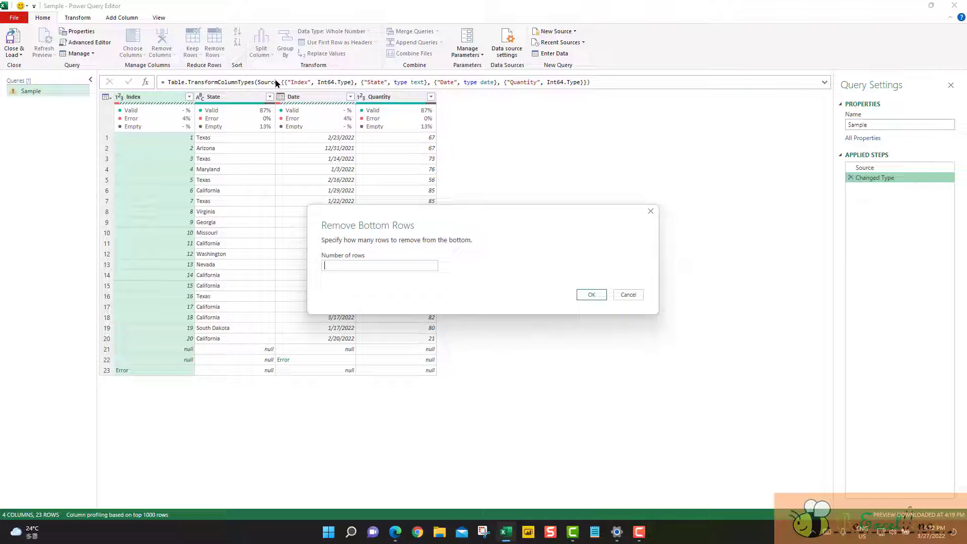
type("3")
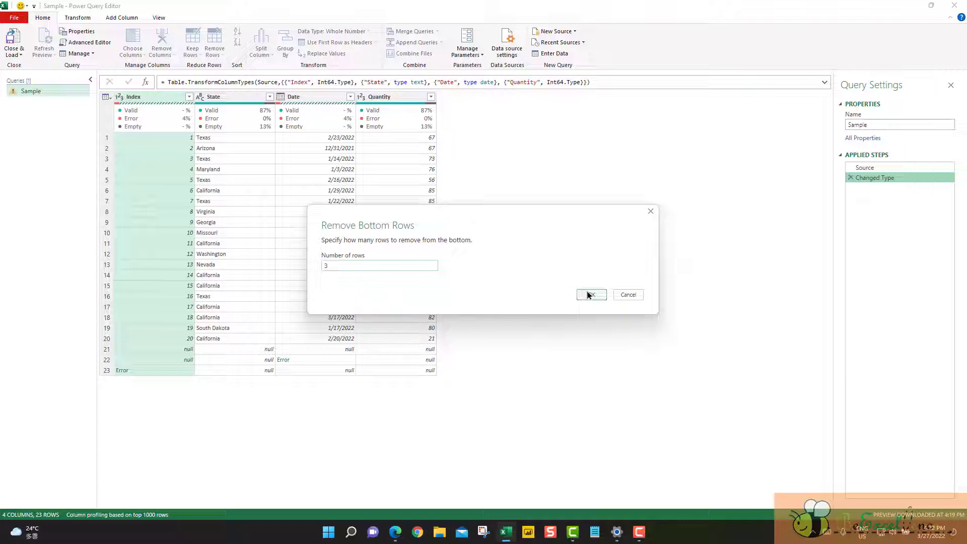
left_click(591, 295)
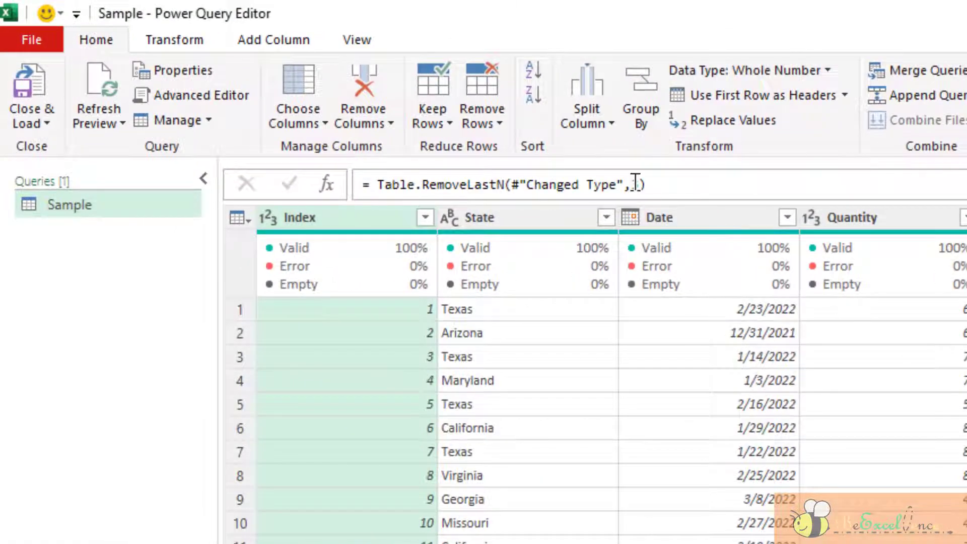
type("3")
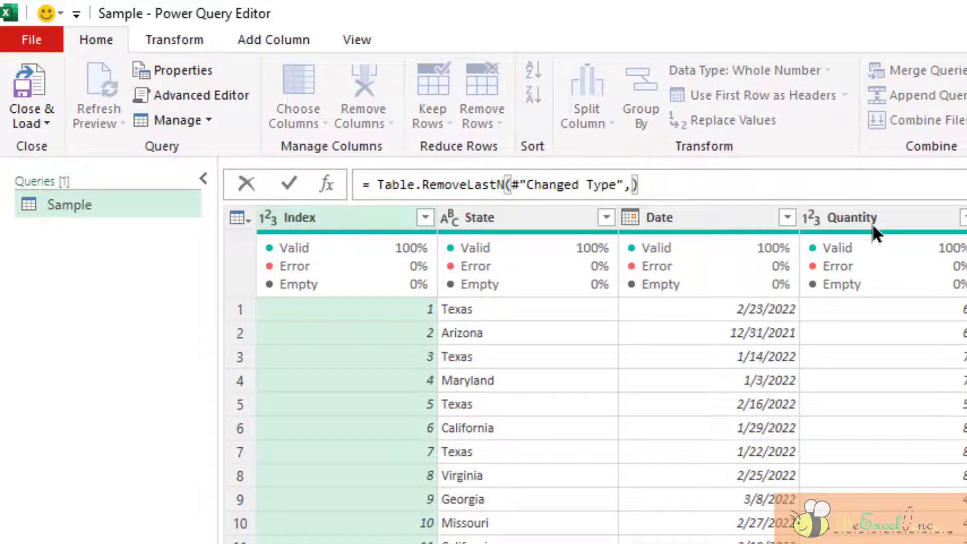
type("10")
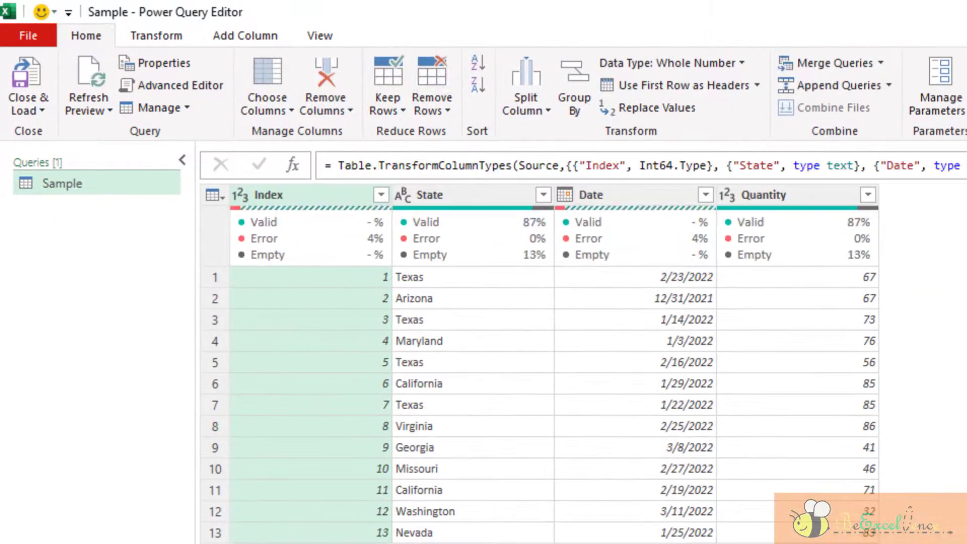
- Apply Remove Alternate Rows with first row 2, 2 rows removed and 1 kept
left_click(432, 85)
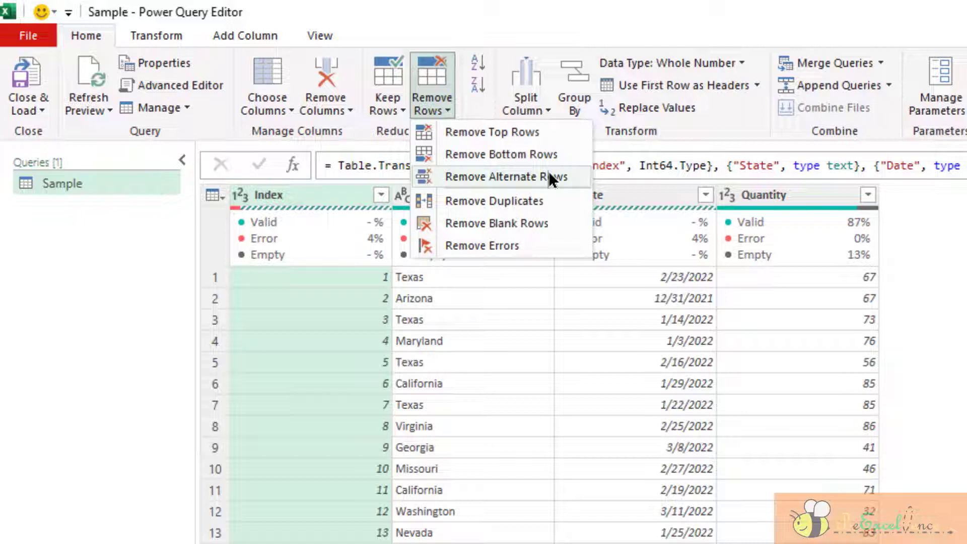
mouse_move(490, 188)
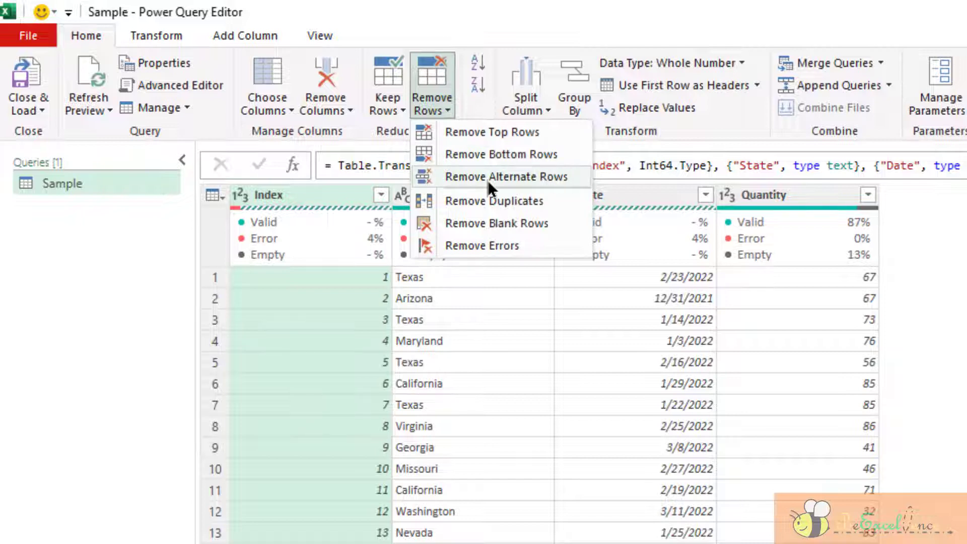
mouse_move(505, 177)
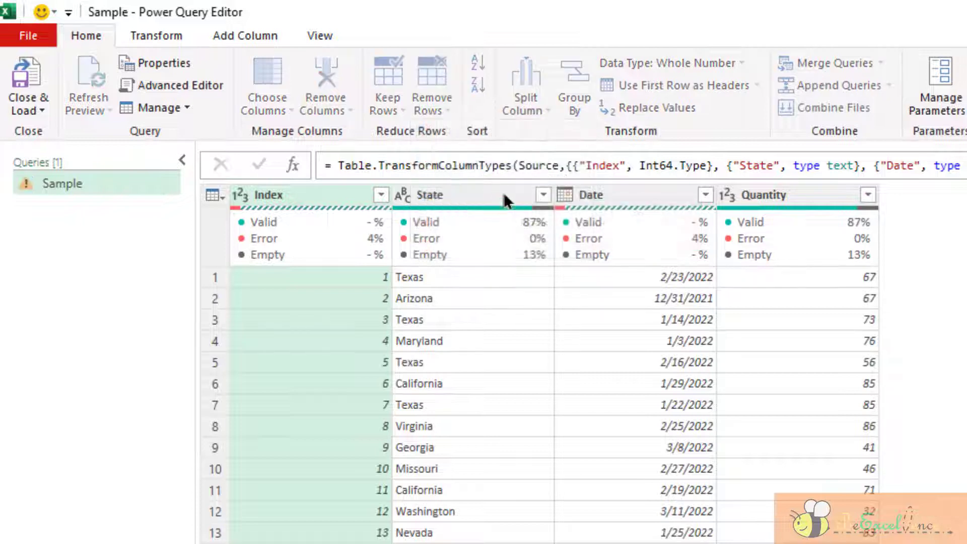
left_click(432, 86)
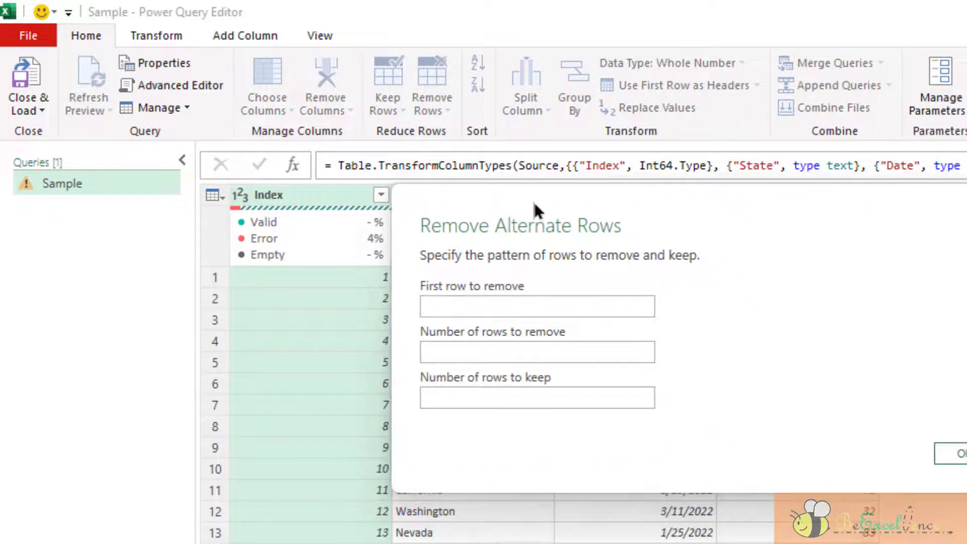
mouse_move(589, 234)
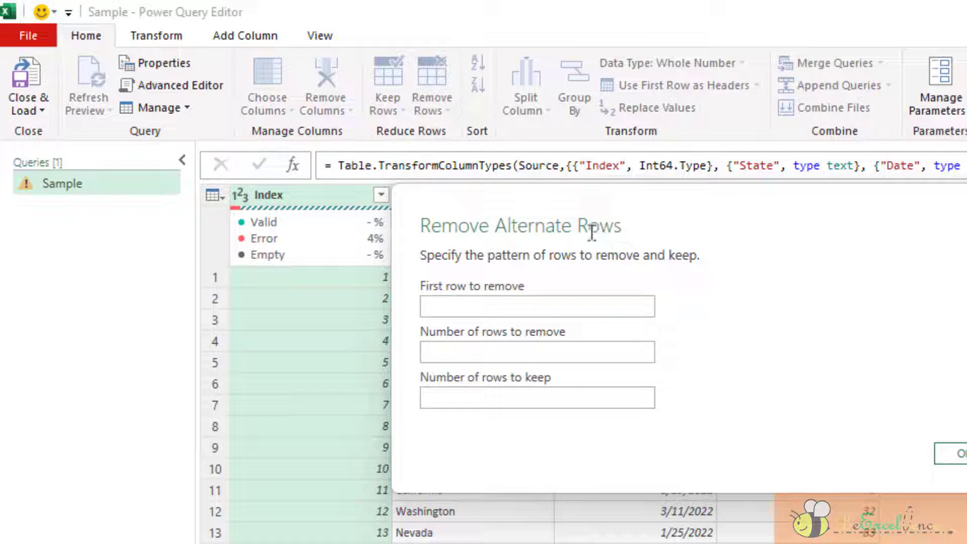
left_click(536, 306)
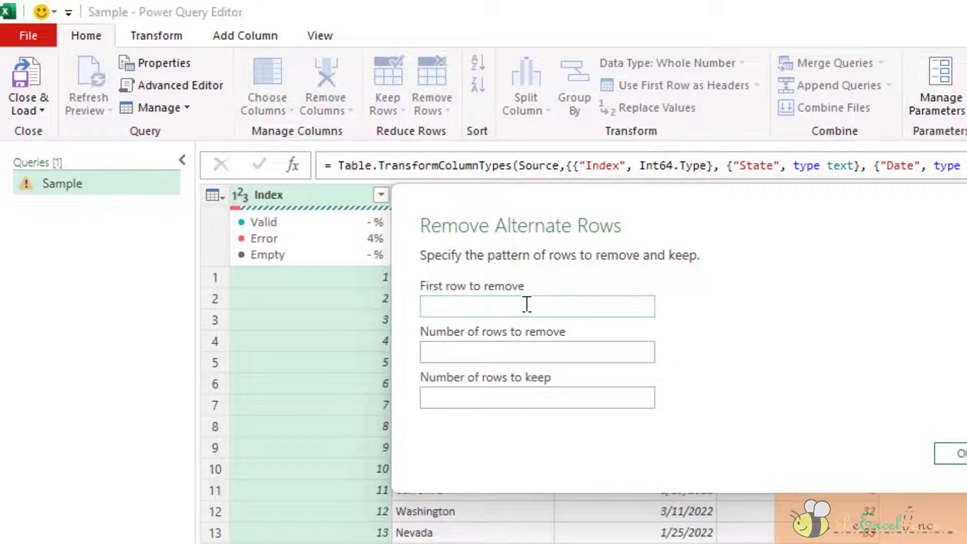
left_click(535, 307)
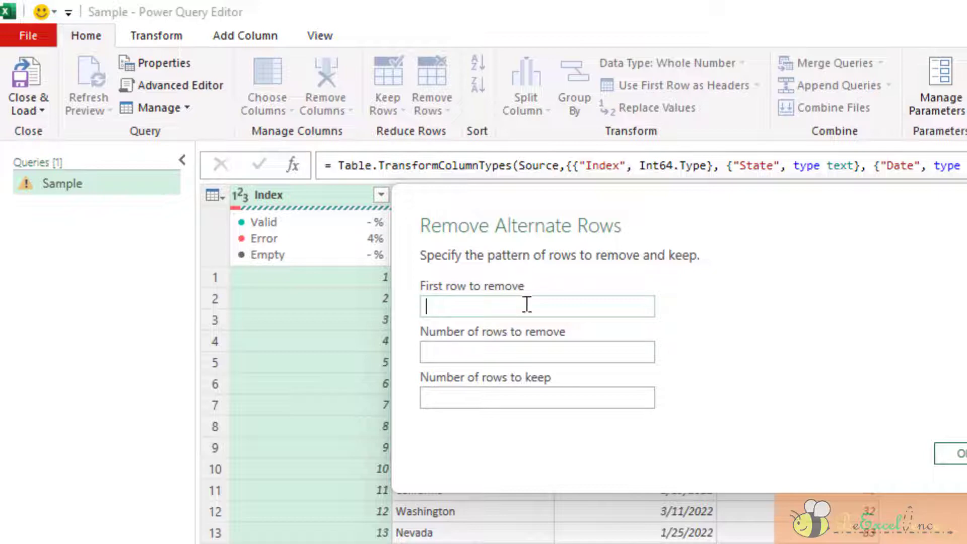
type("2")
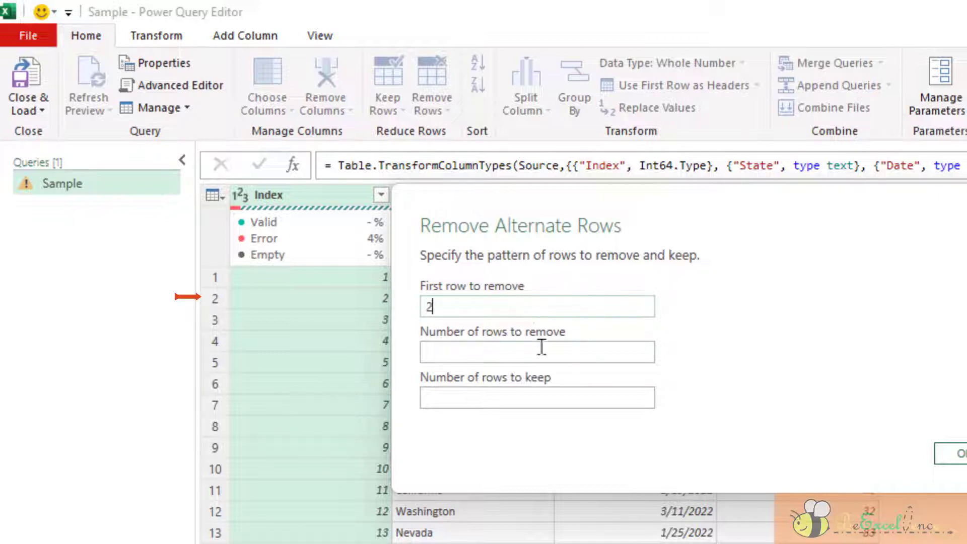
left_click(536, 352)
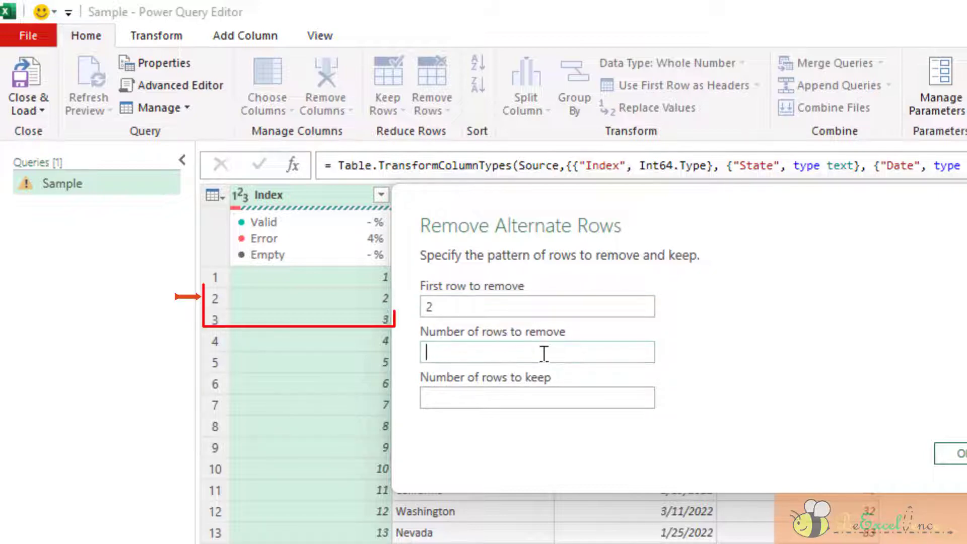
type("2")
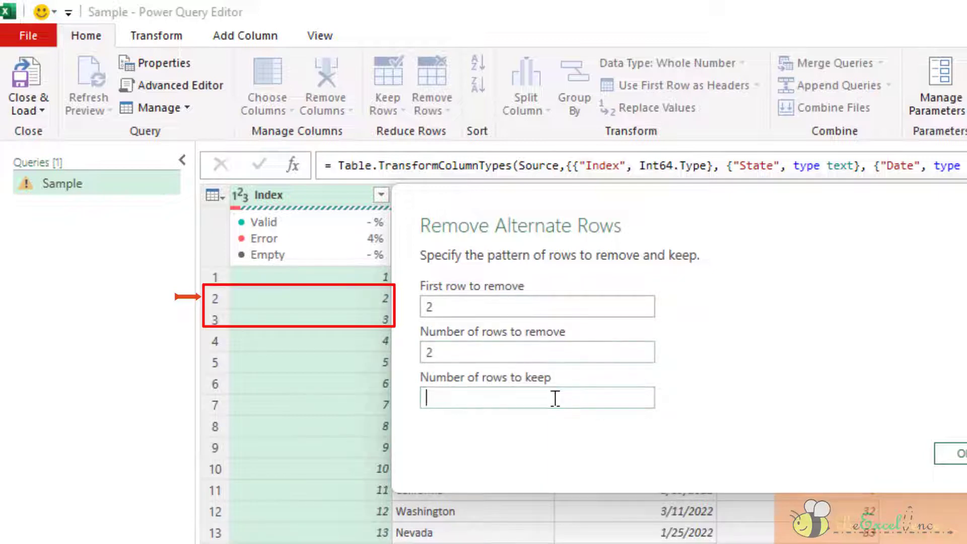
type("1")
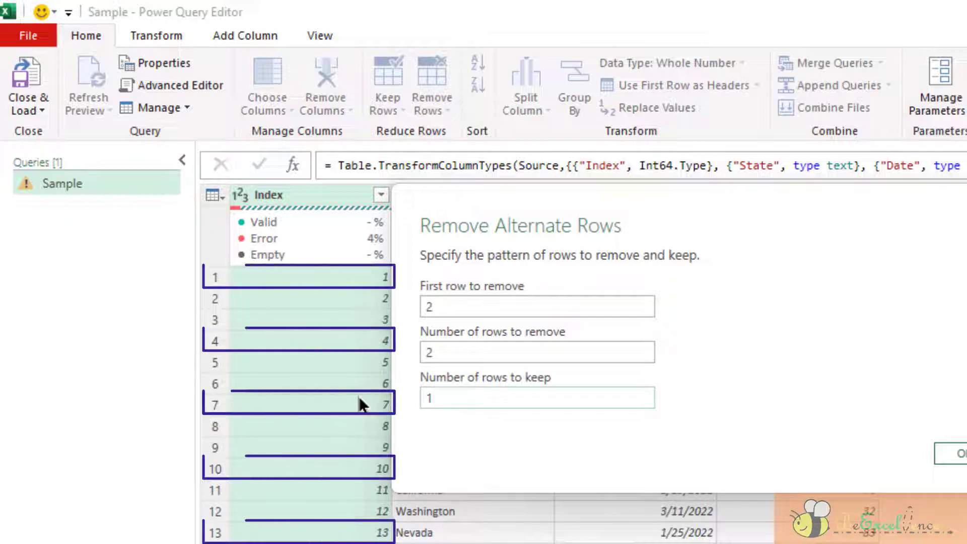
left_click(536, 398)
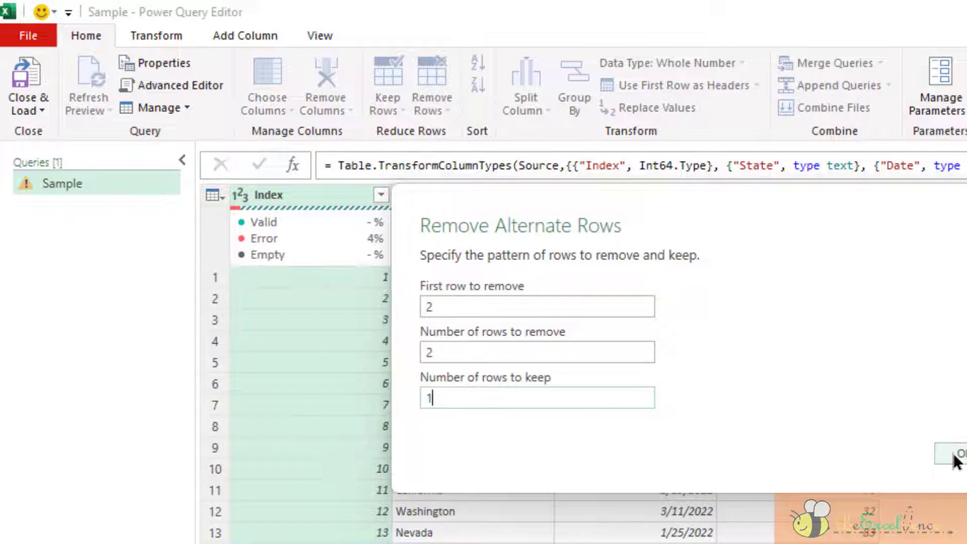
left_click(958, 454)
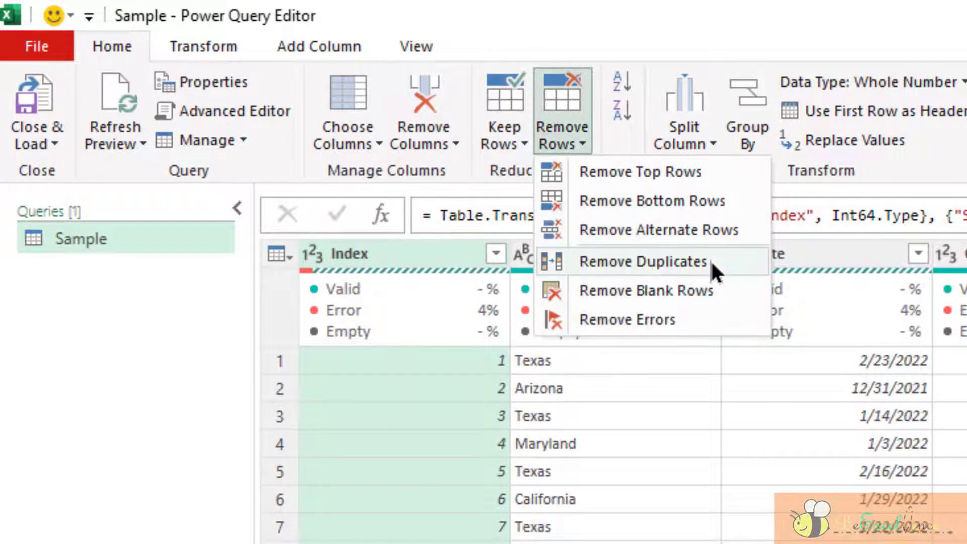
mouse_move(643, 261)
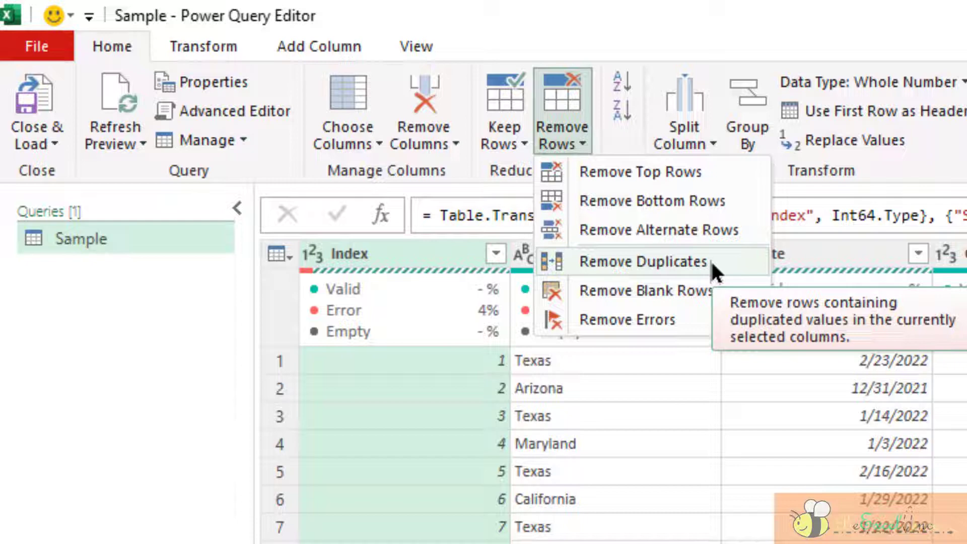
mouse_move(395, 252)
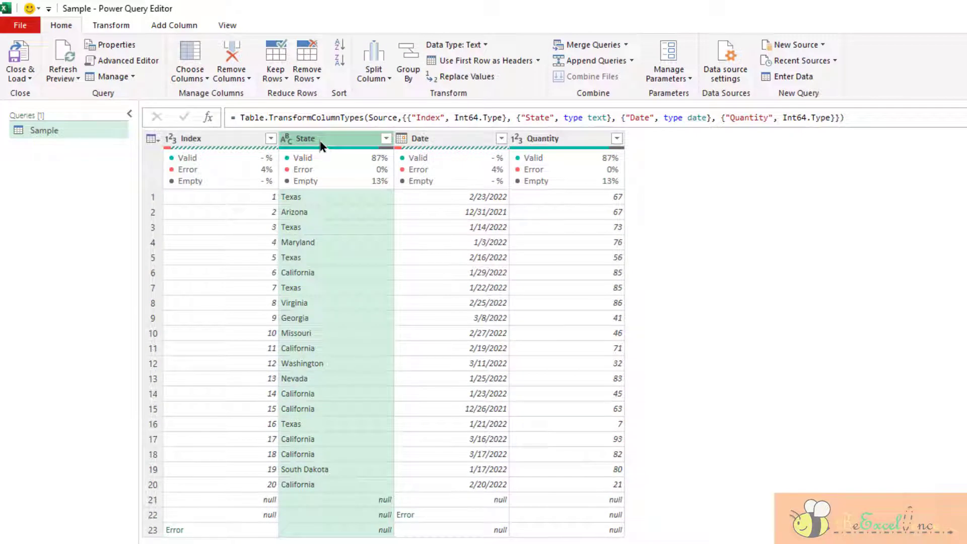
- Remove duplicate State values, then delete the Removed Duplicates step
left_click(307, 60)
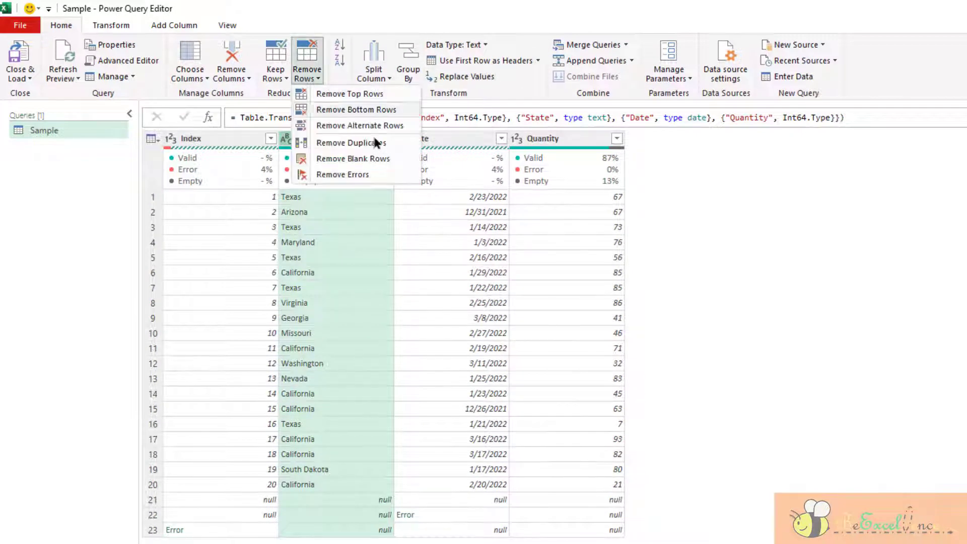
left_click(351, 142)
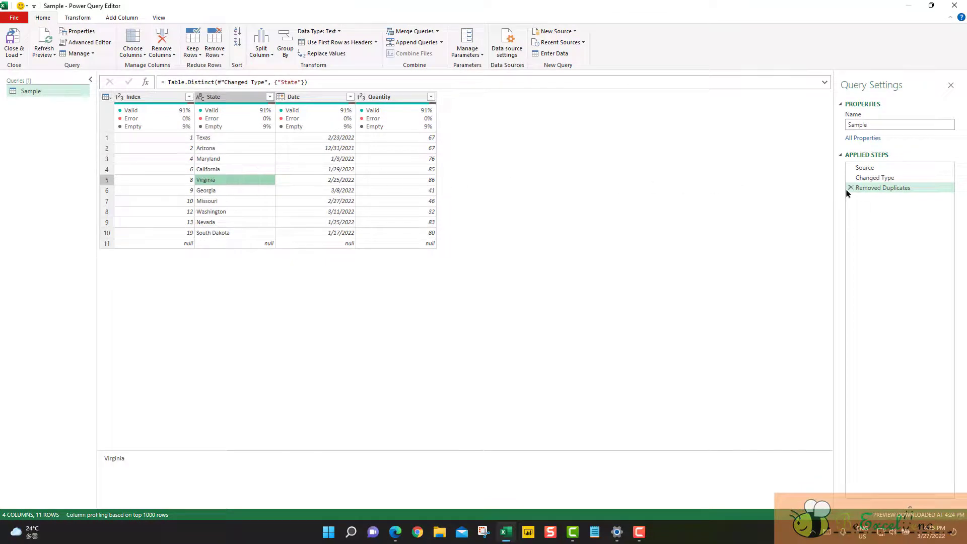
left_click(849, 187)
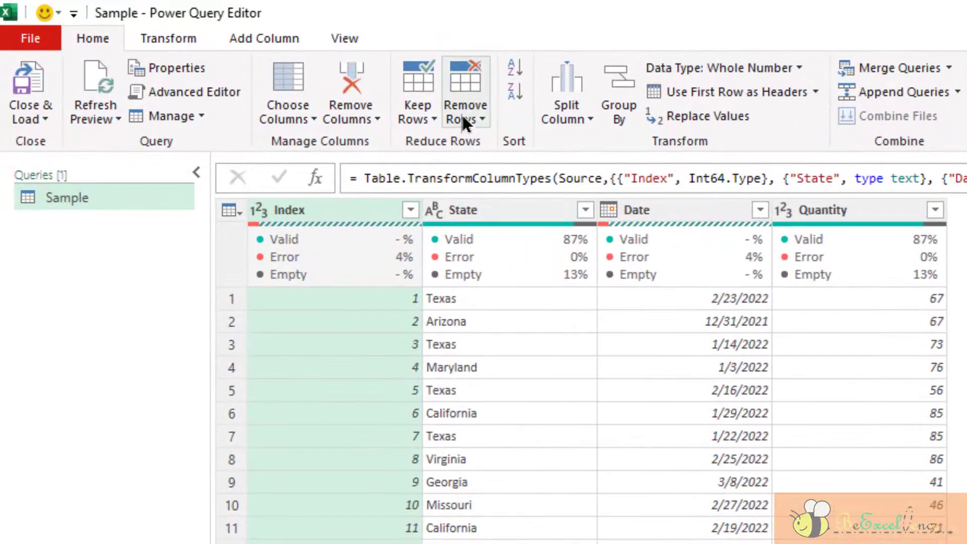
- Remove rows with errors in the Index column, leaving 22 rows
left_click(483, 120)
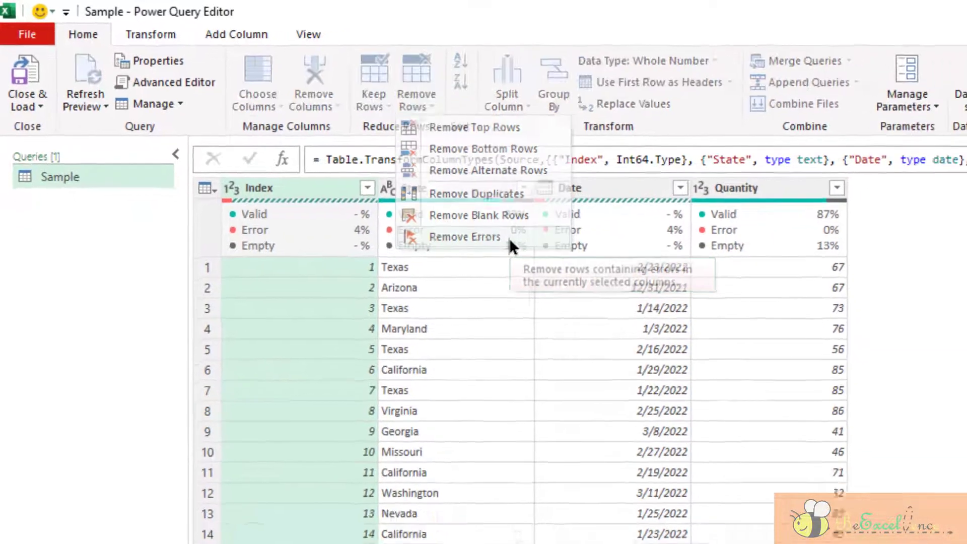
left_click(463, 236)
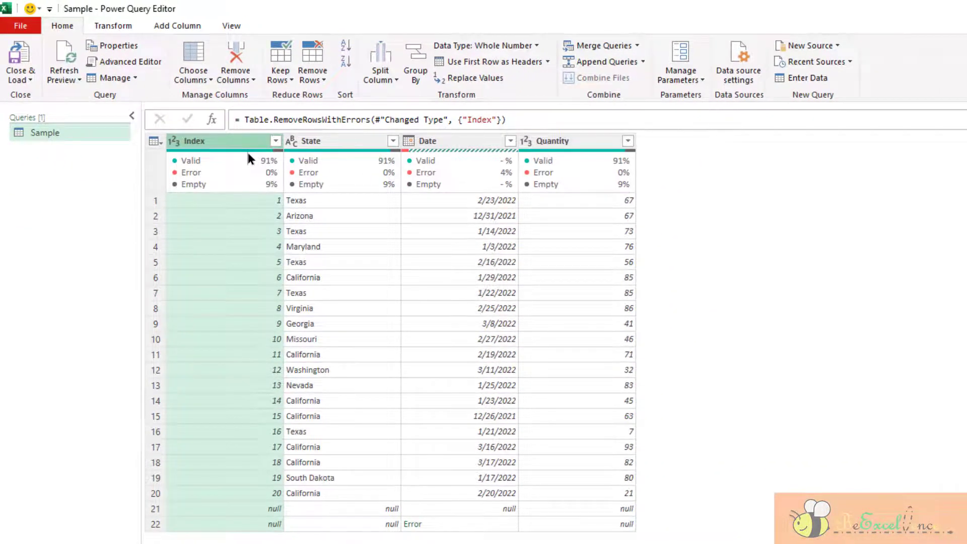
mouse_move(263, 510)
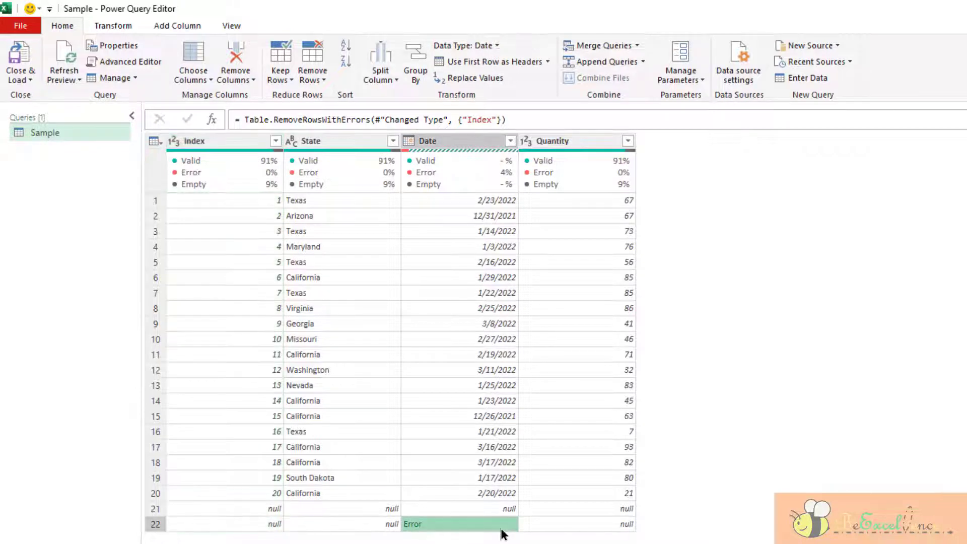
mouse_move(474, 166)
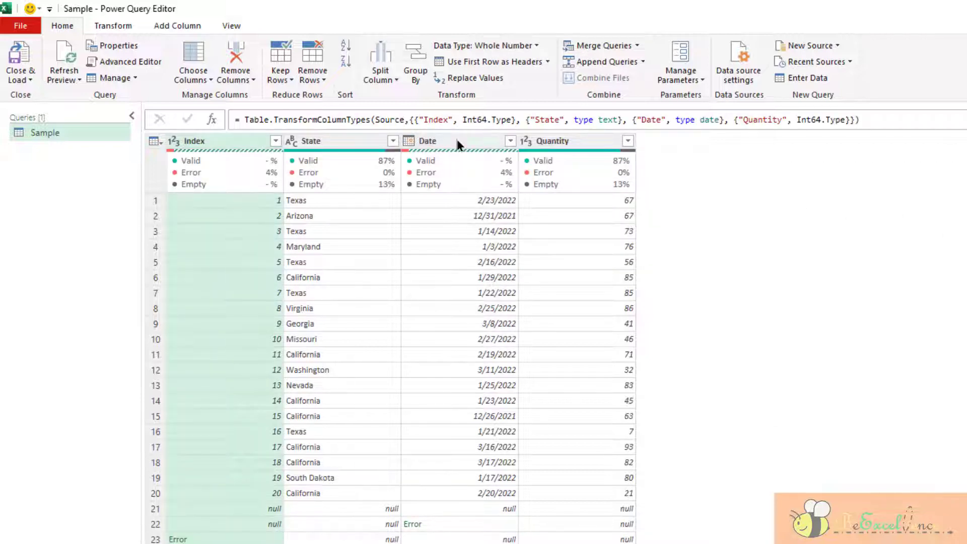
- Try removing errors in Index and Date, then apply Remove Errors to the whole table
left_click(427, 141)
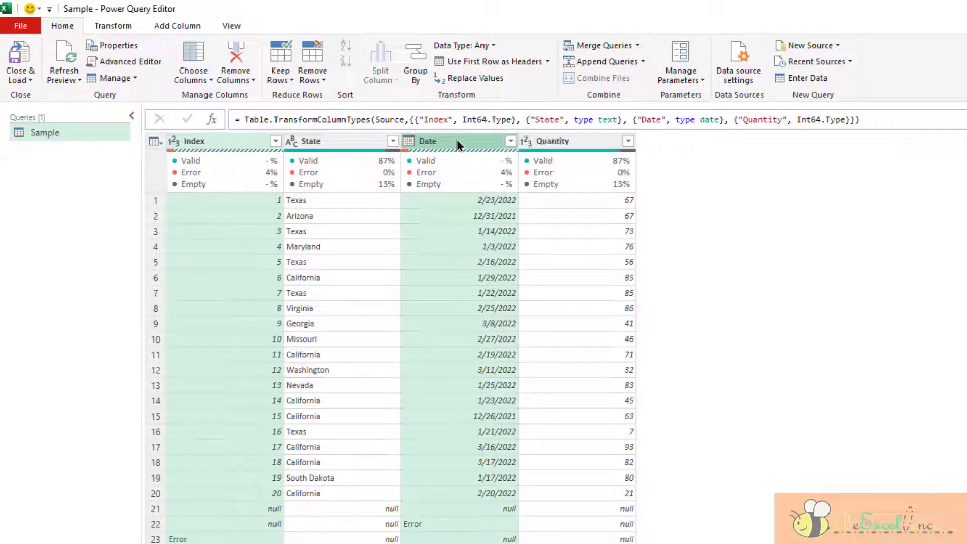
left_click(313, 62)
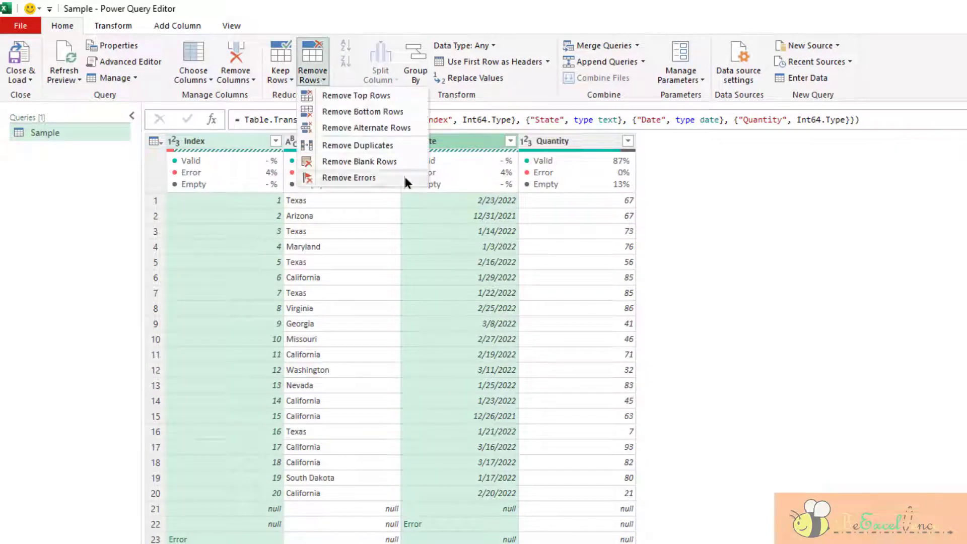
left_click(349, 177)
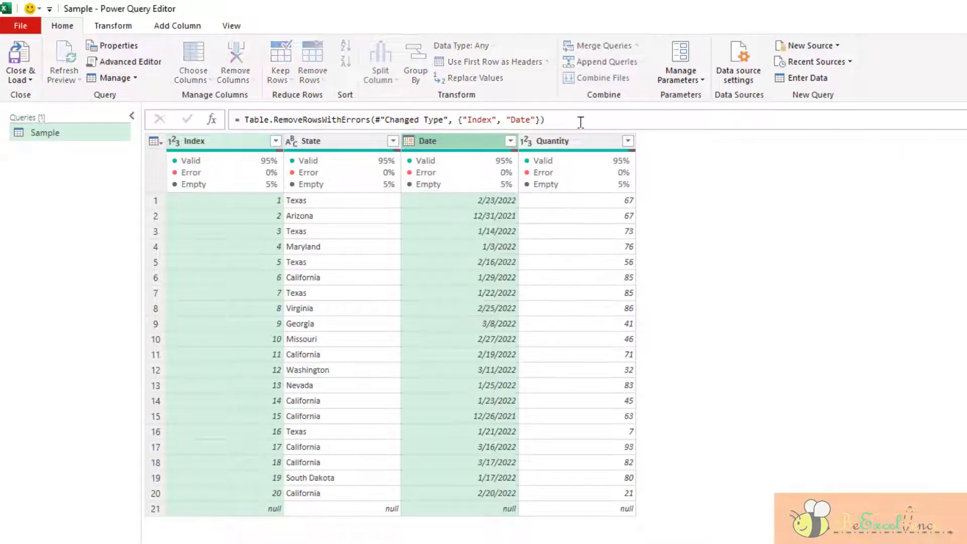
left_click(473, 120)
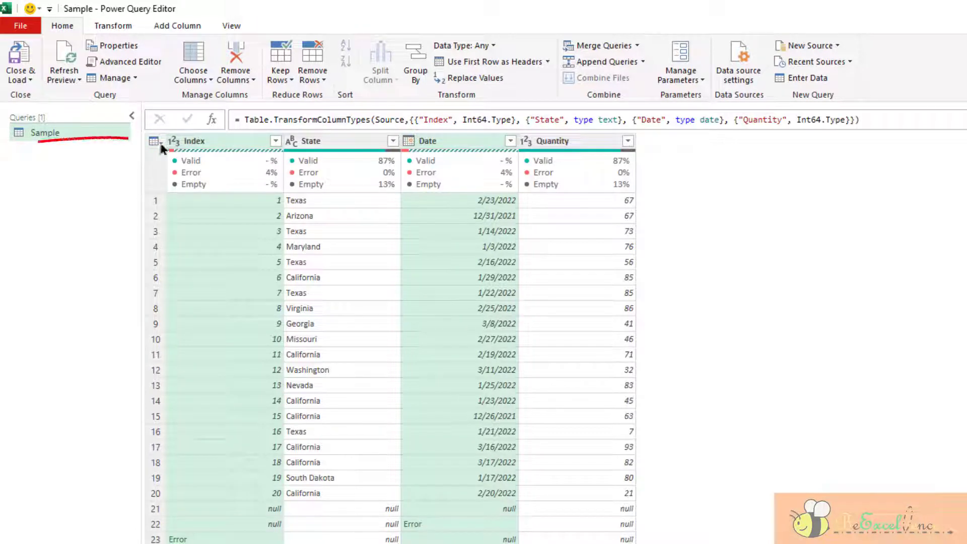
left_click(155, 140)
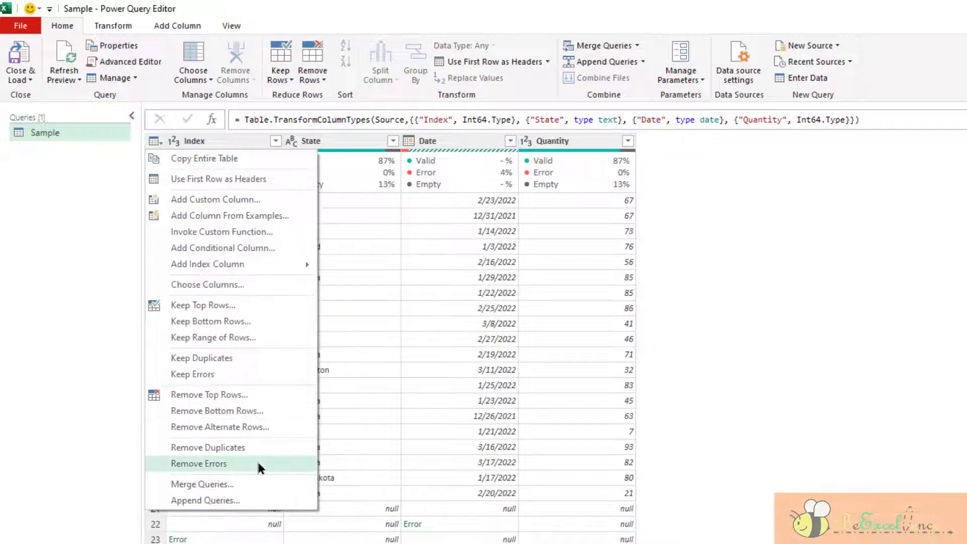
left_click(199, 463)
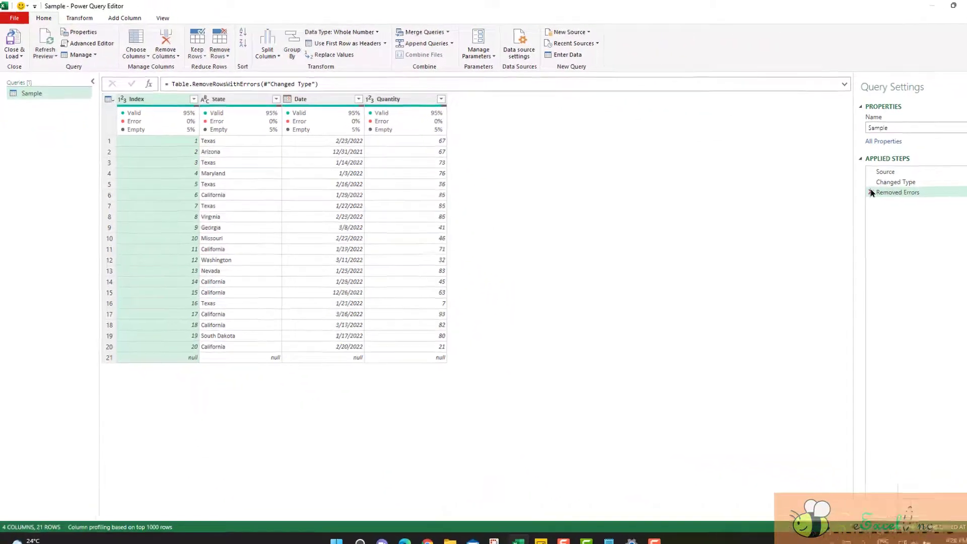
- Delete the Removed Errors step, remove blank rows, and filter out empty Index values
left_click(307, 60)
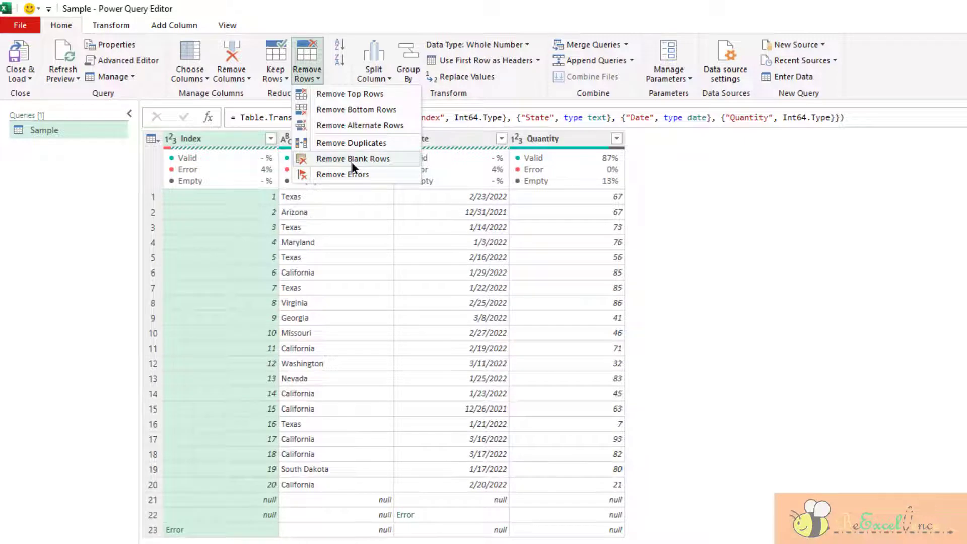
left_click(353, 159)
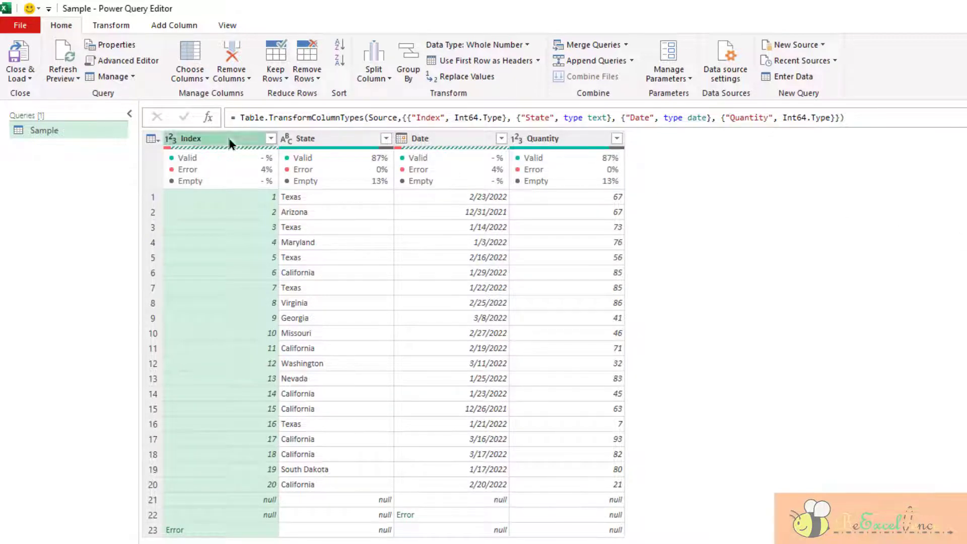
left_click(270, 138)
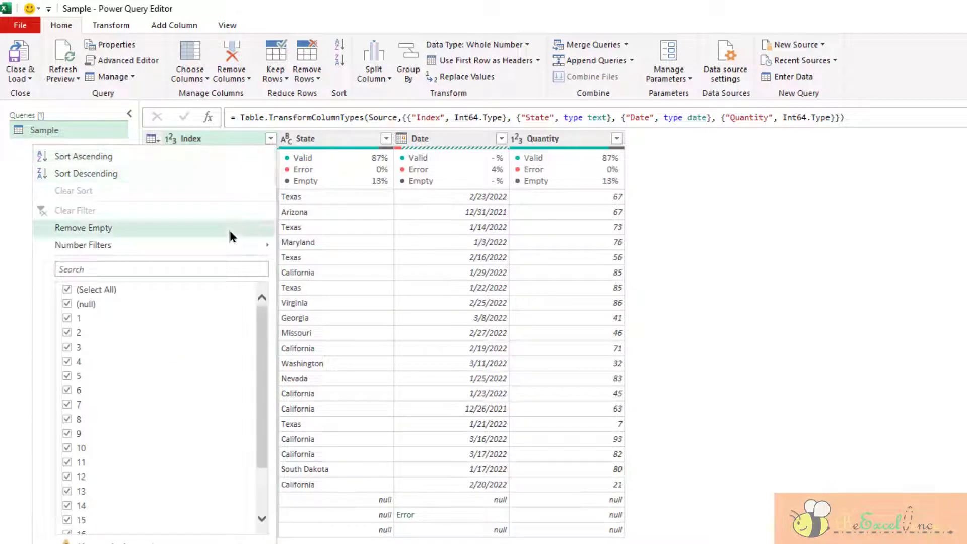
left_click(83, 228)
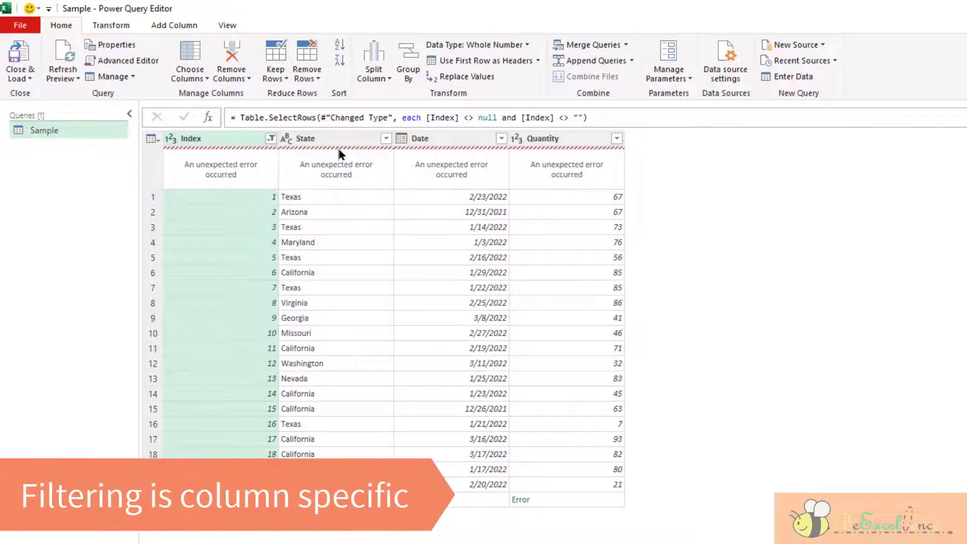
mouse_move(356, 157)
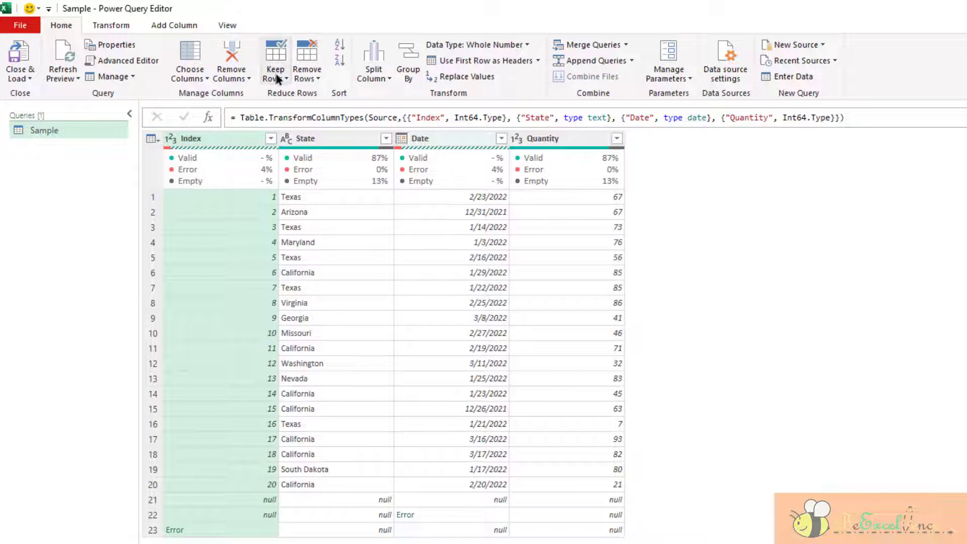
- Cancel the Keep Top Rows dialog, then keep only the bottom 3 rows
left_click(275, 61)
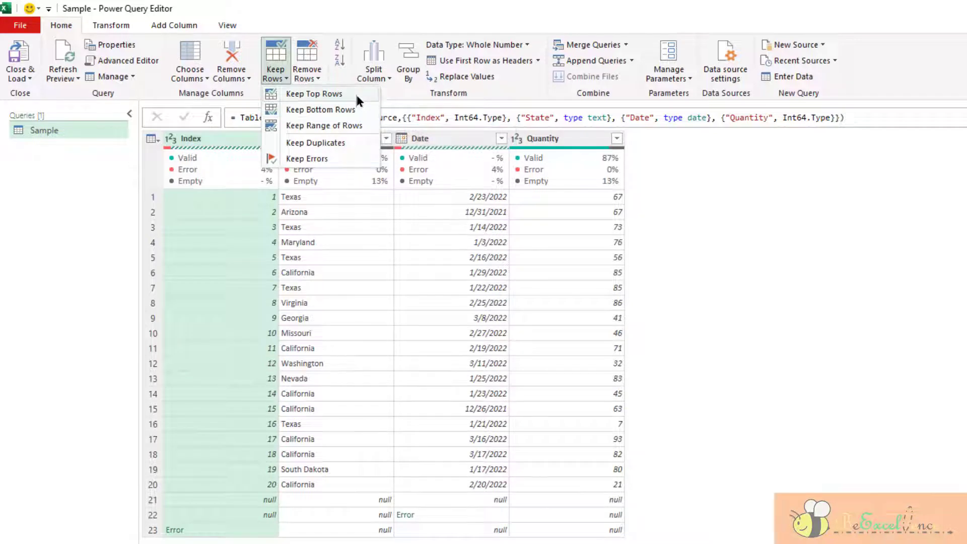
mouse_move(314, 93)
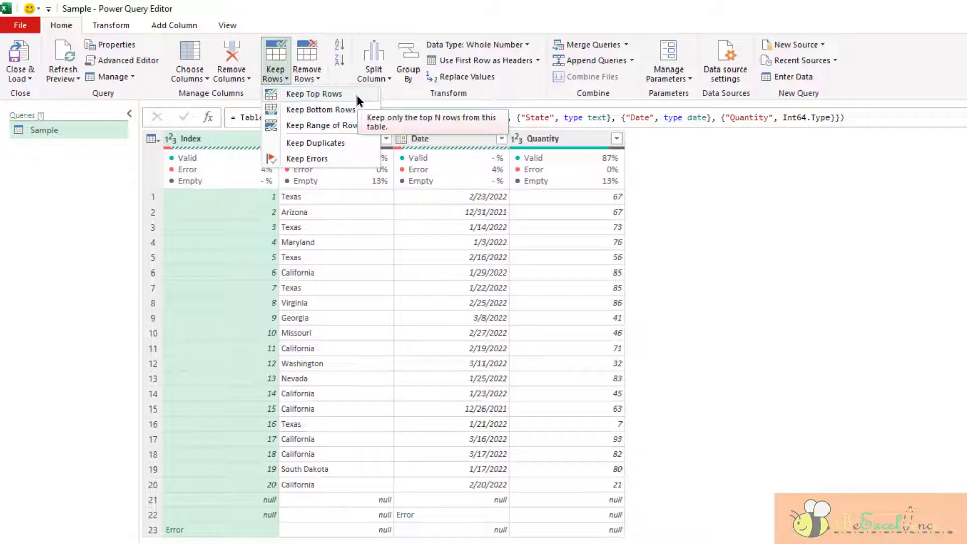
left_click(314, 93)
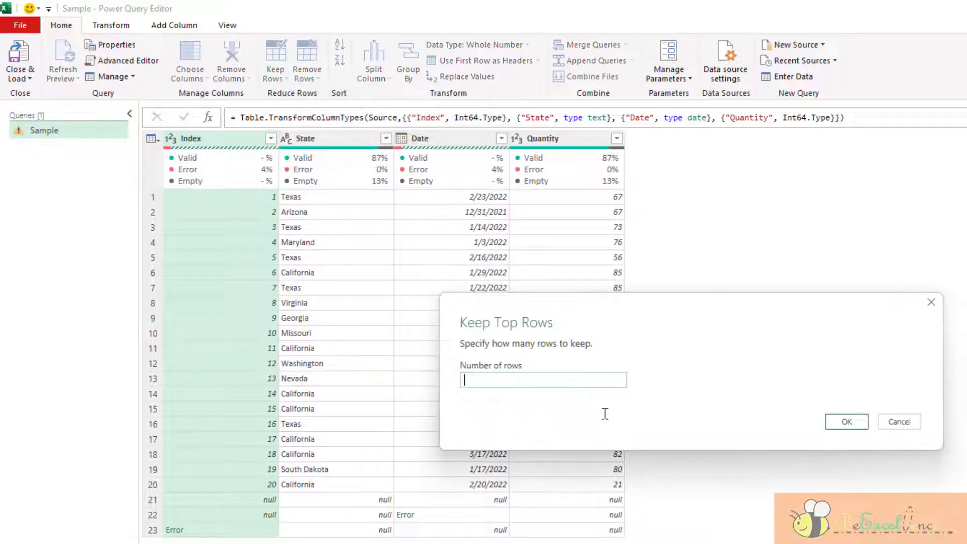
mouse_move(607, 420)
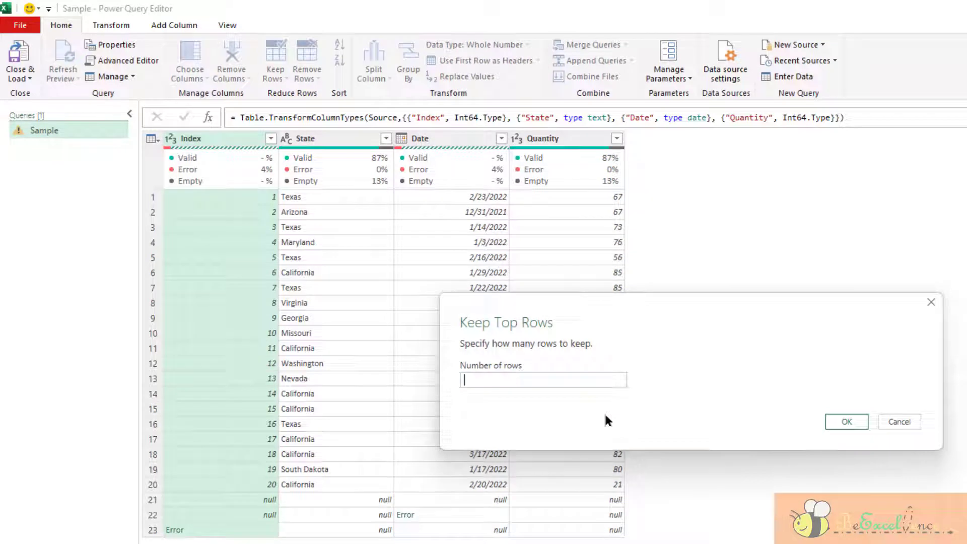
left_click(845, 421)
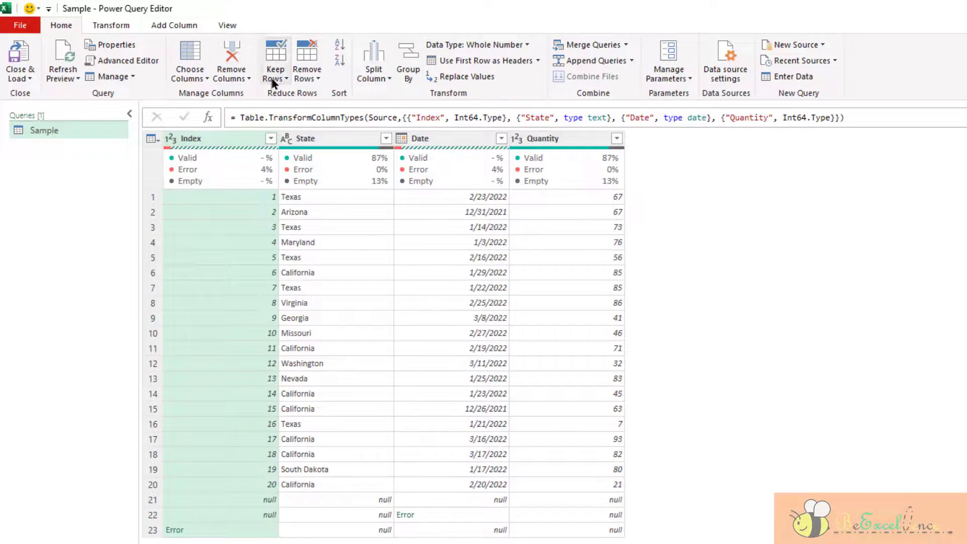
left_click(275, 65)
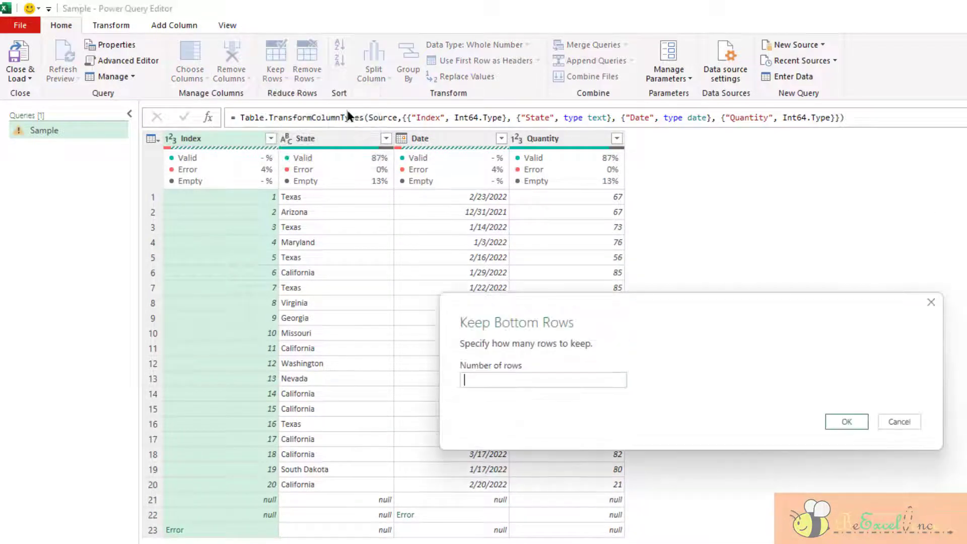
type("3")
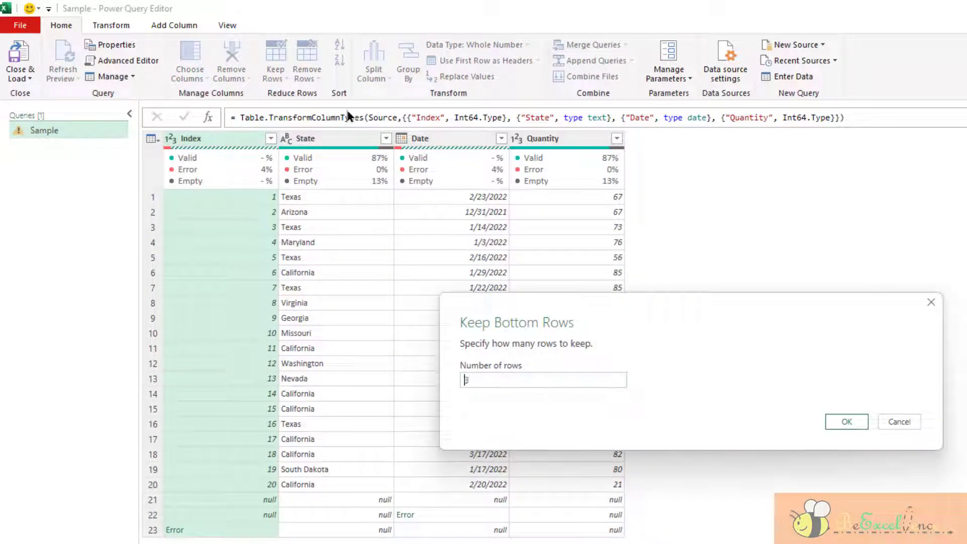
left_click(846, 421)
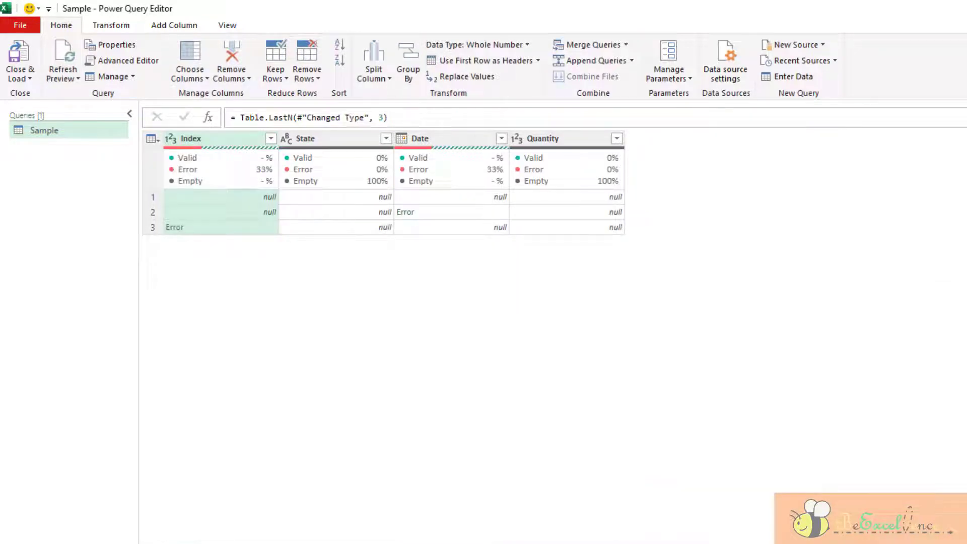
left_click(275, 60)
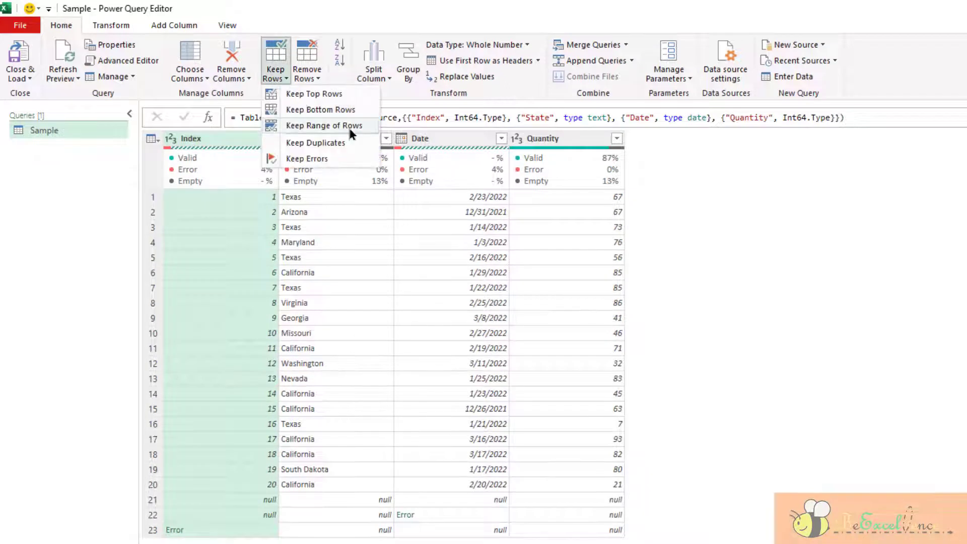
left_click(325, 125)
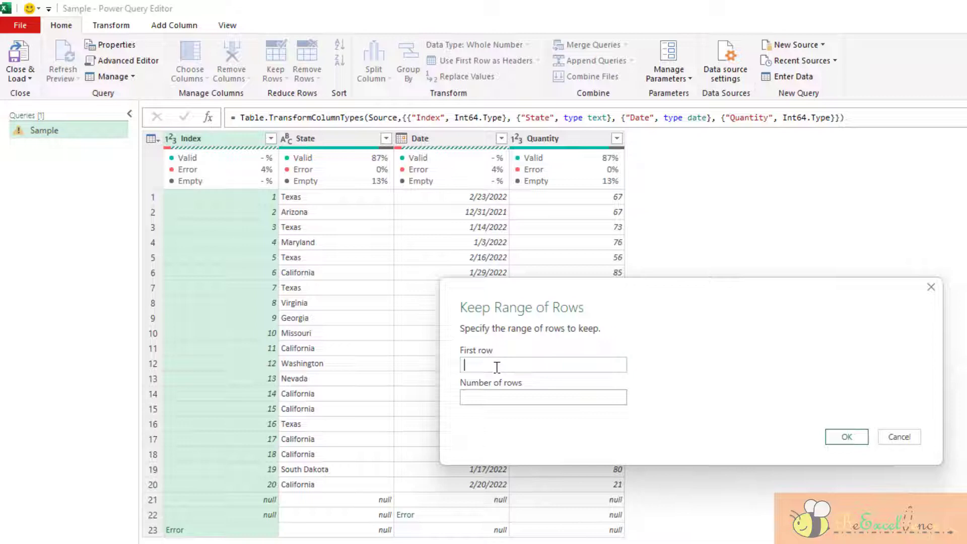
type("5")
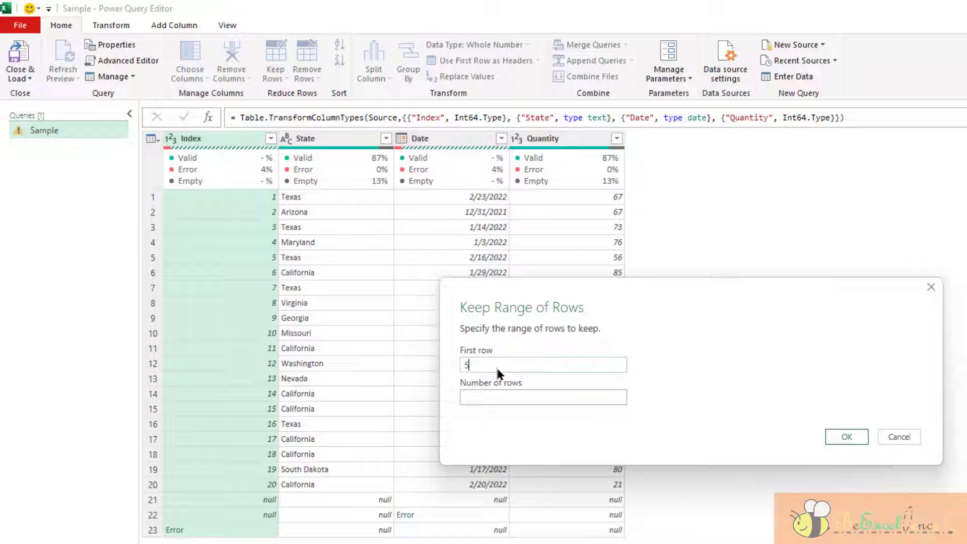
left_click(542, 396)
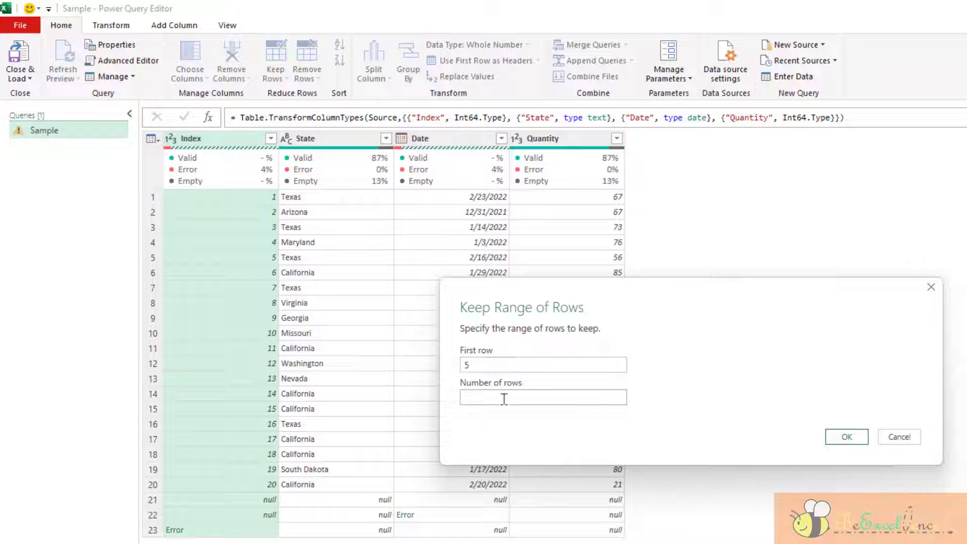
type("10")
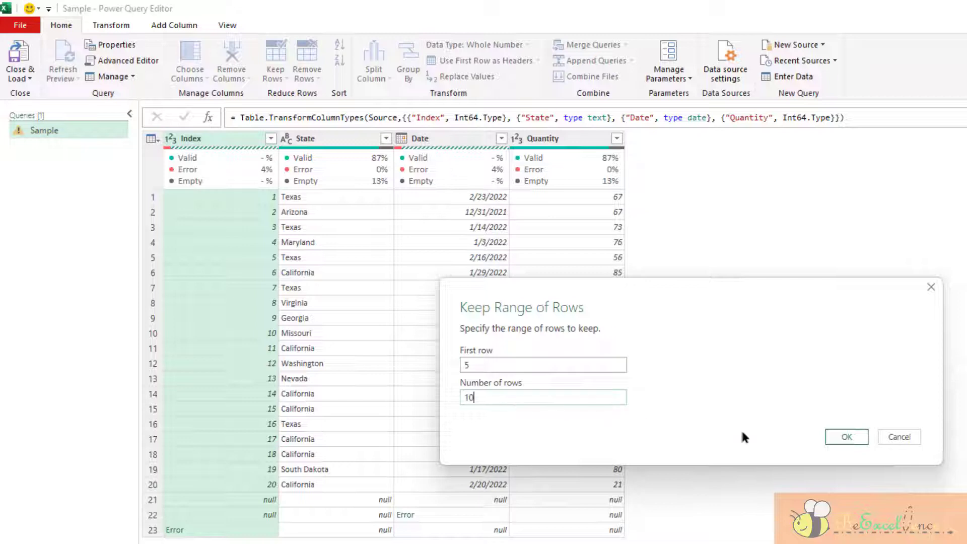
left_click(845, 437)
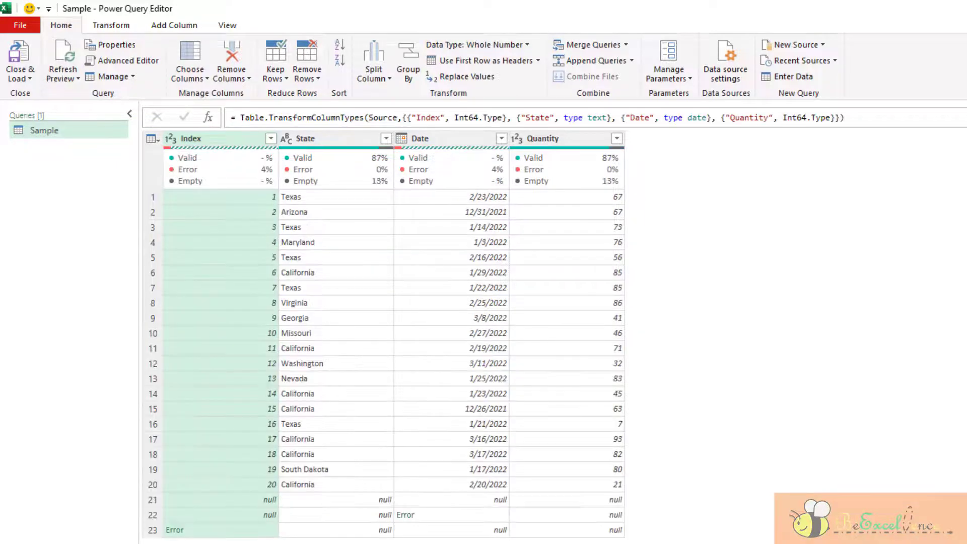
- Keep only rows with duplicated State values, leaving 15 rows
left_click(305, 138)
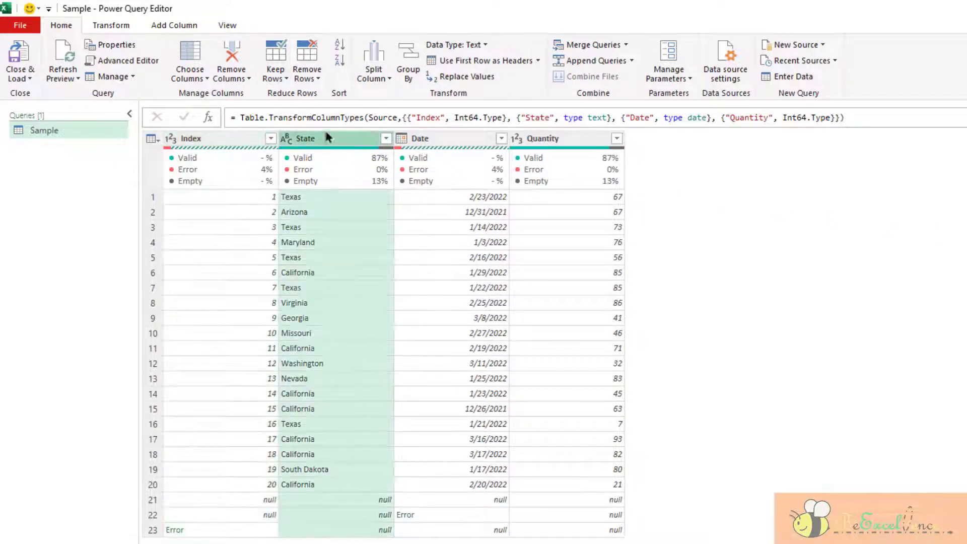
left_click(275, 60)
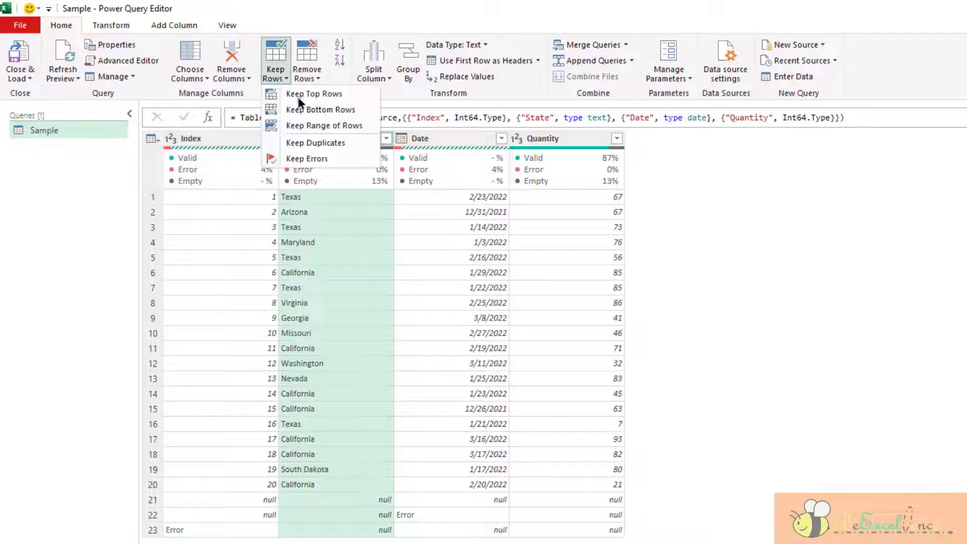
mouse_move(315, 143)
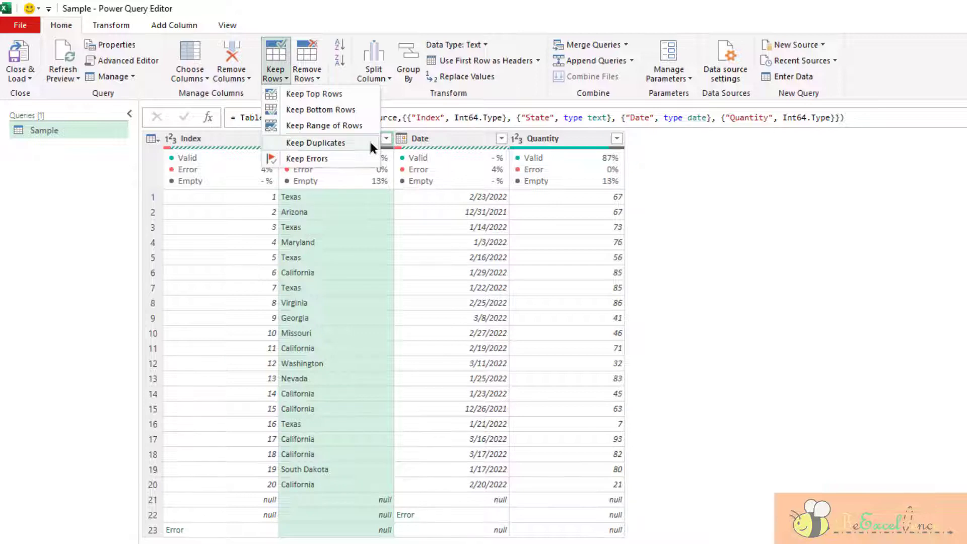
left_click(315, 142)
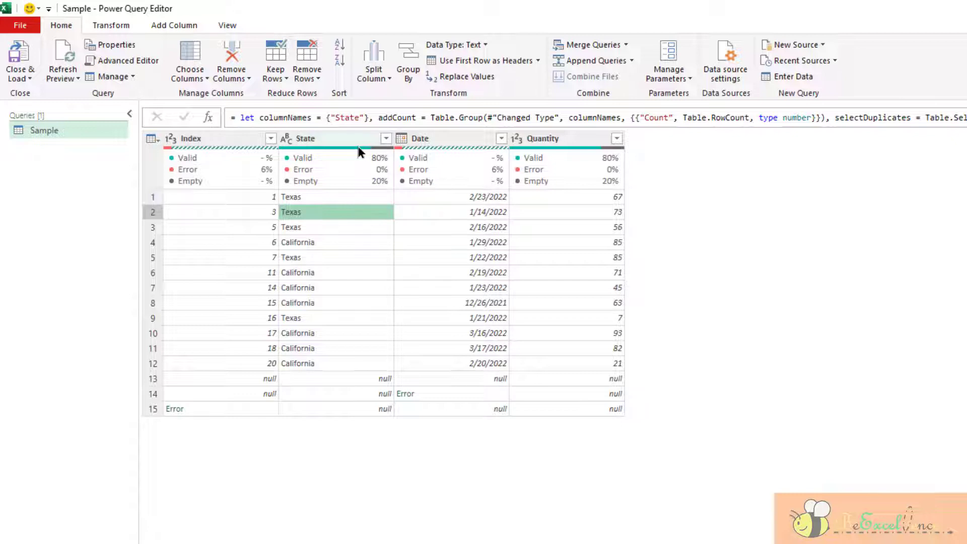
mouse_move(413, 227)
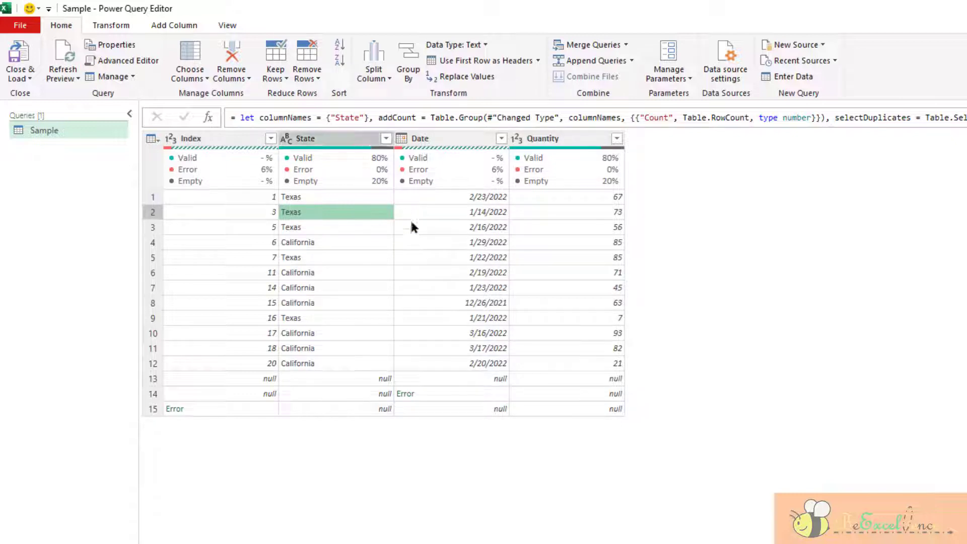
mouse_move(413, 227)
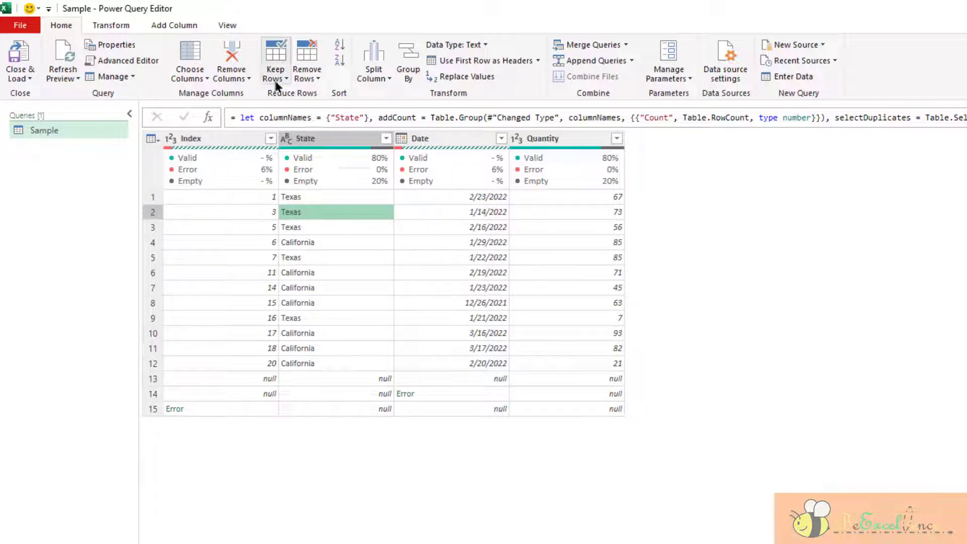
- Reopen the Keep Rows options over the 15-row table
left_click(274, 62)
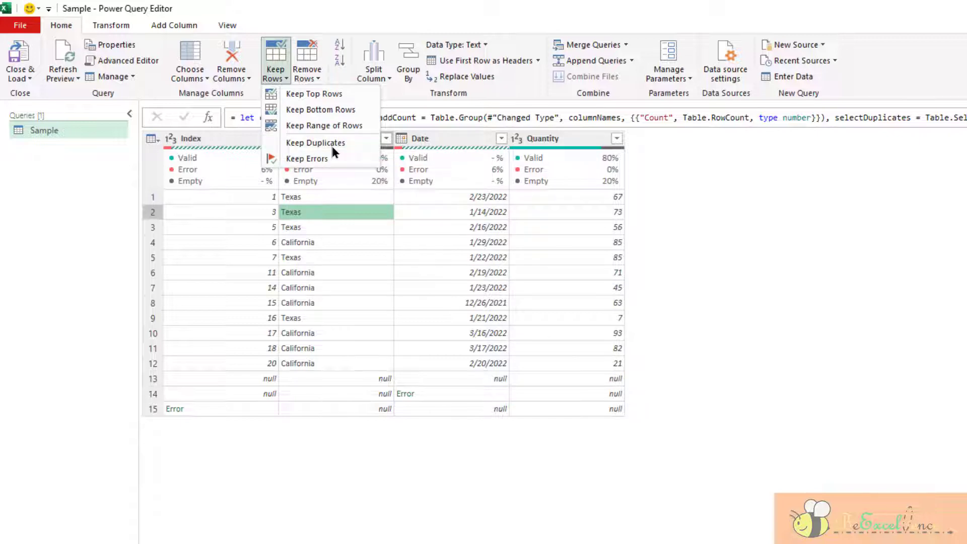
mouse_move(338, 174)
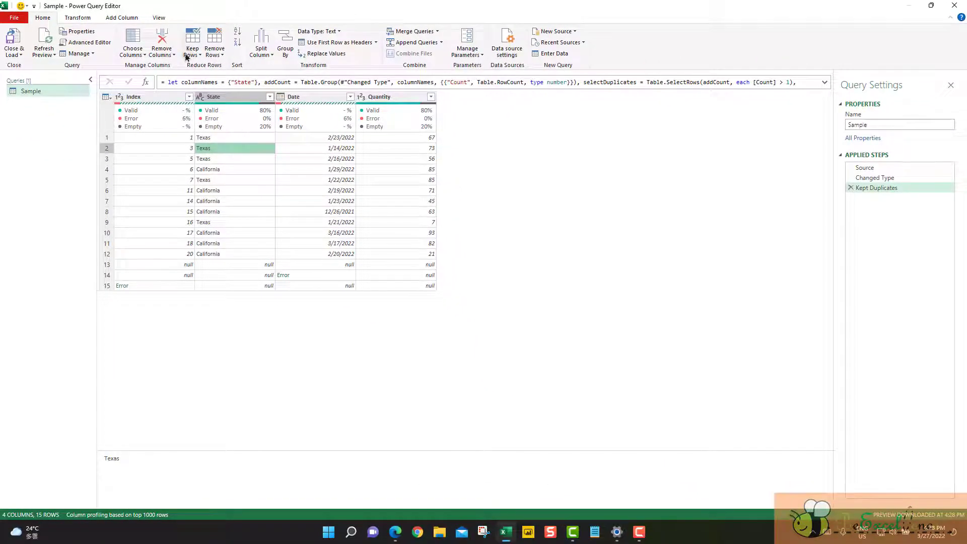
mouse_move(876, 187)
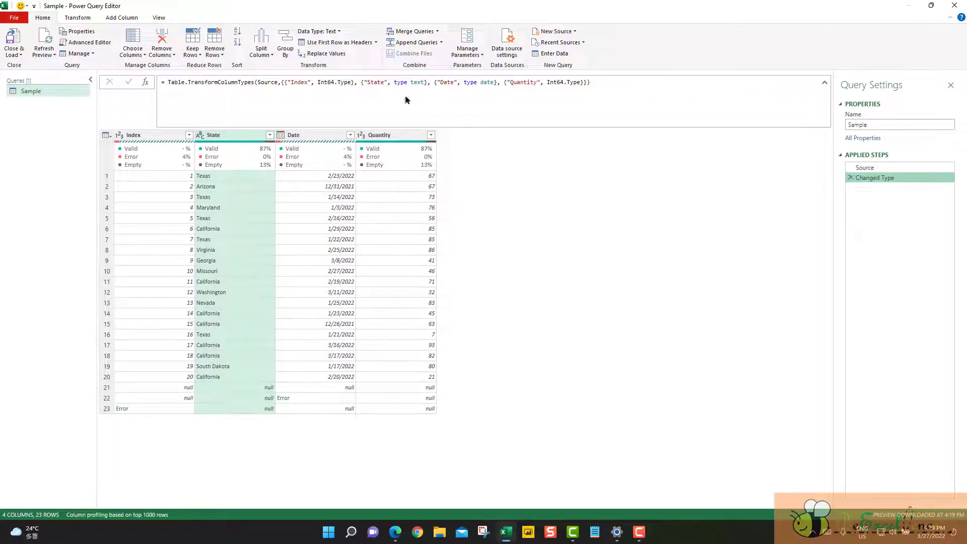
left_click(192, 42)
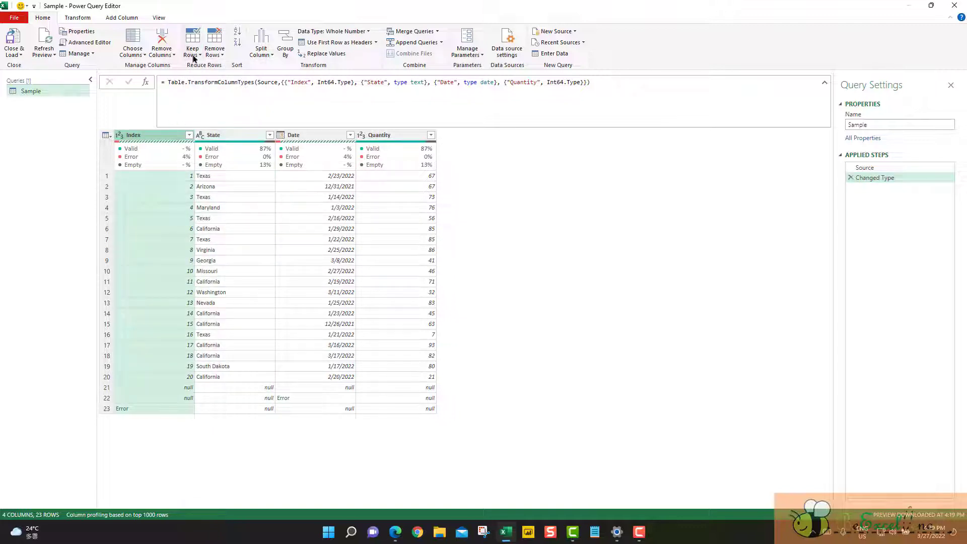
left_click(192, 43)
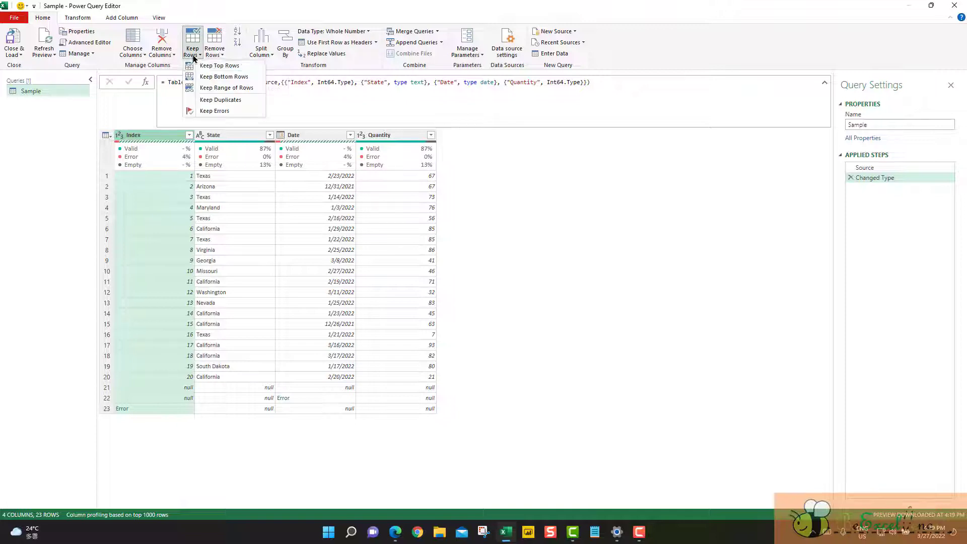
left_click(215, 110)
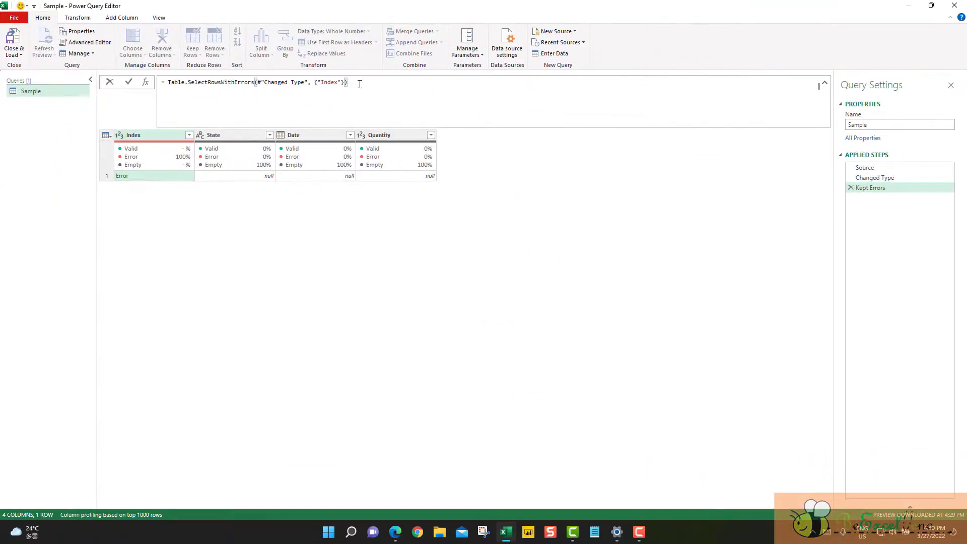
left_click(870, 187)
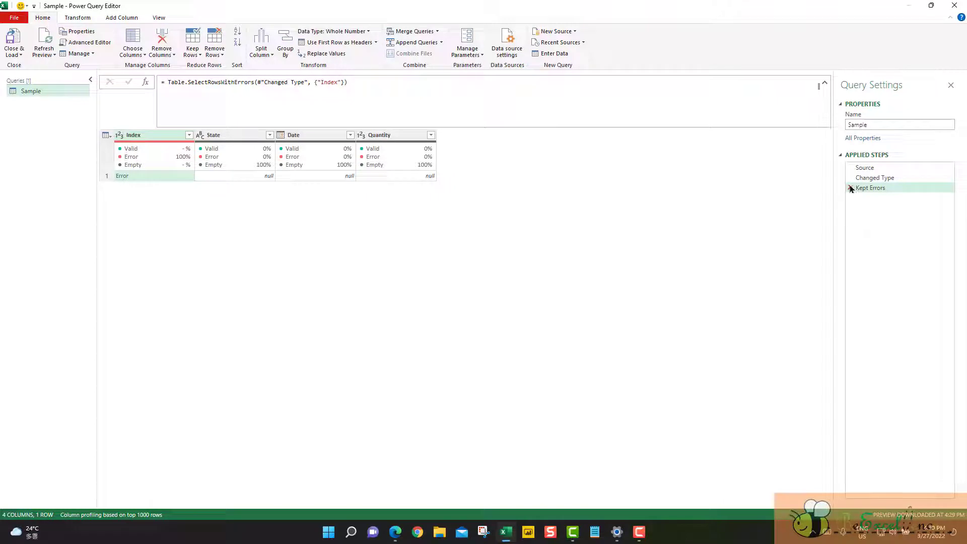
left_click(850, 187)
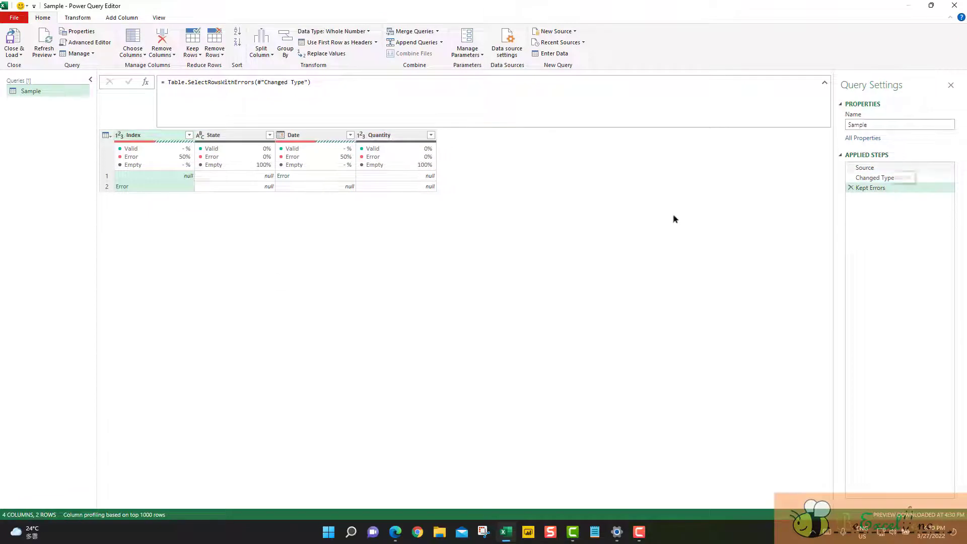
left_click(849, 187)
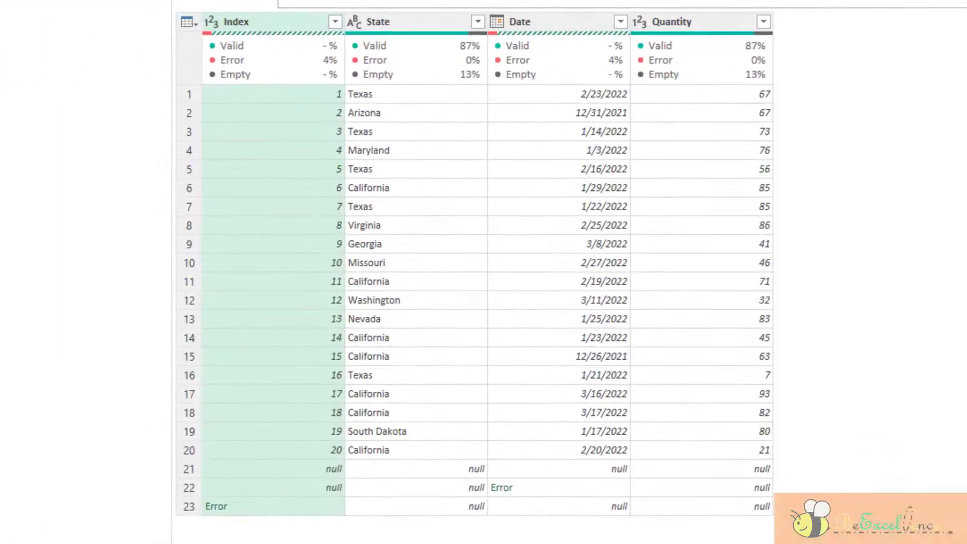
- Filter the State column to only California and Texas, leaving 12 rows
left_click(382, 22)
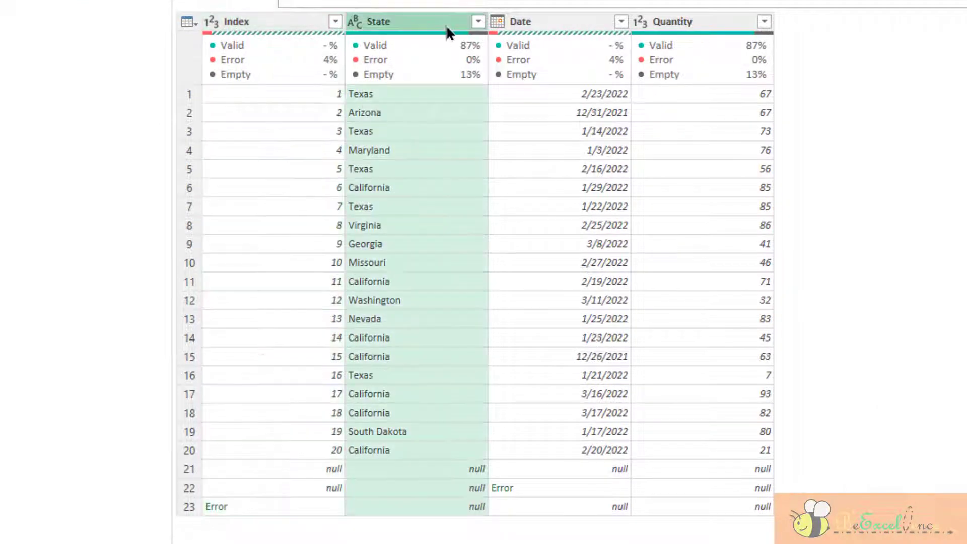
left_click(477, 22)
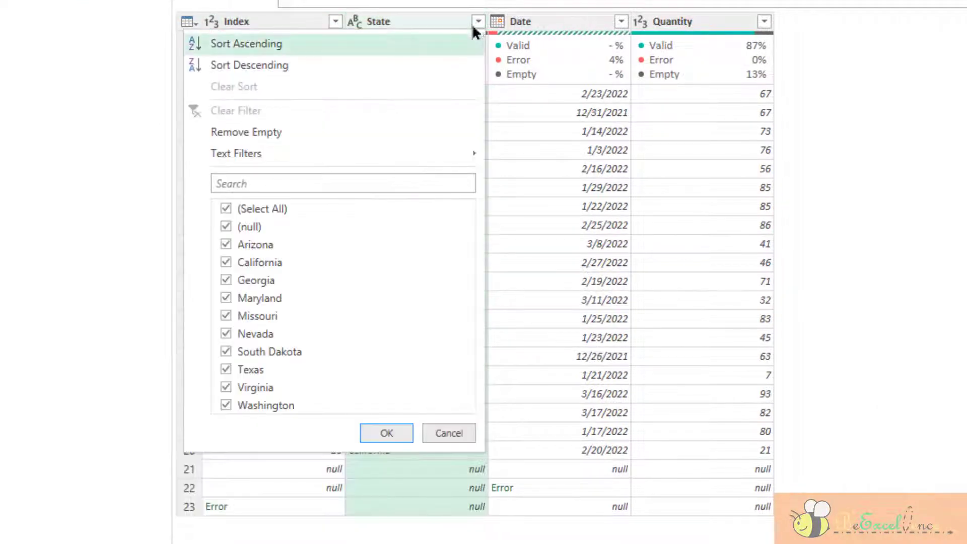
left_click(226, 208)
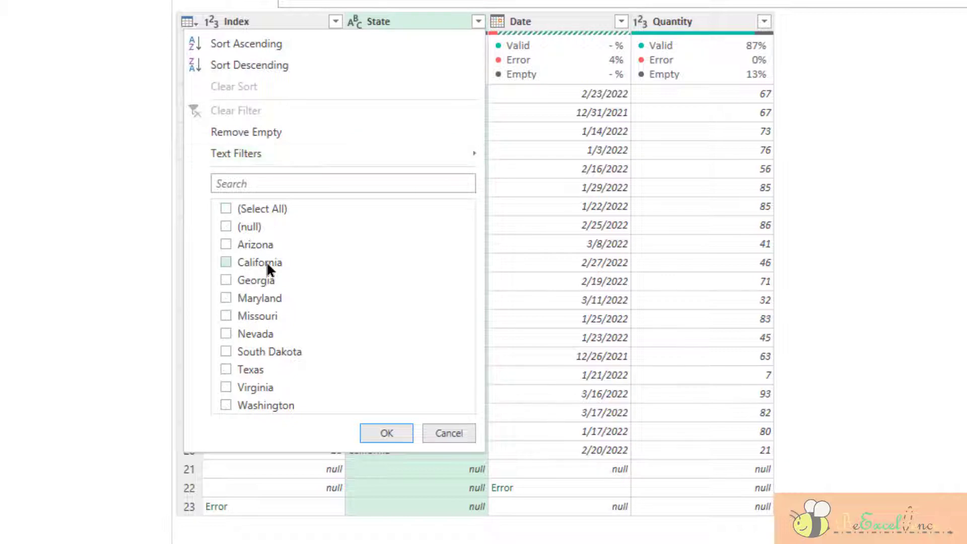
left_click(226, 262)
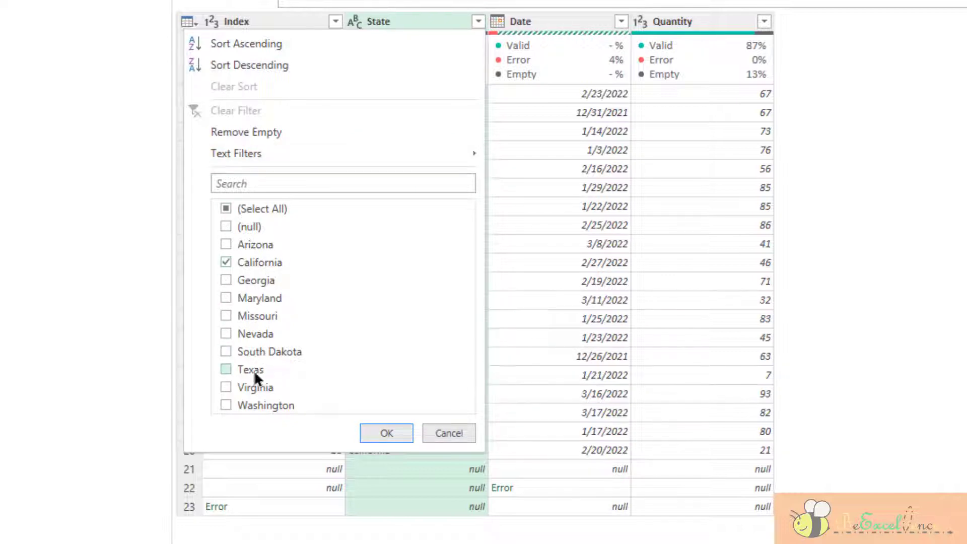
left_click(226, 368)
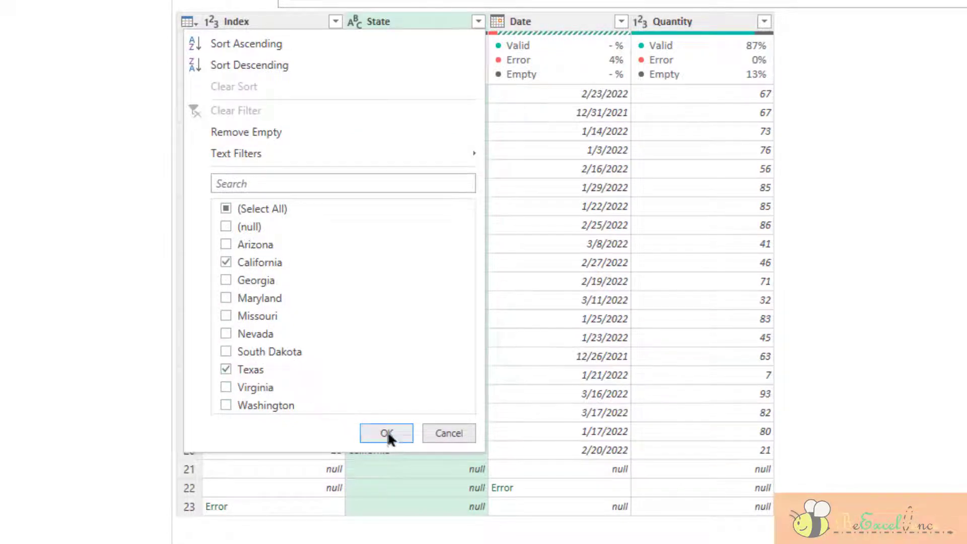
left_click(386, 432)
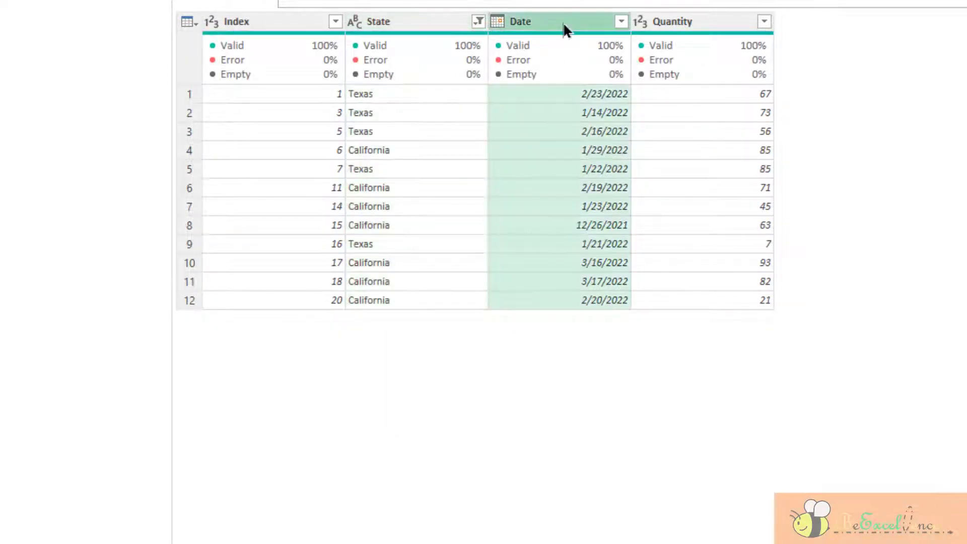
- Apply an 'in the previous 14 days' filter to the Date column
left_click(621, 21)
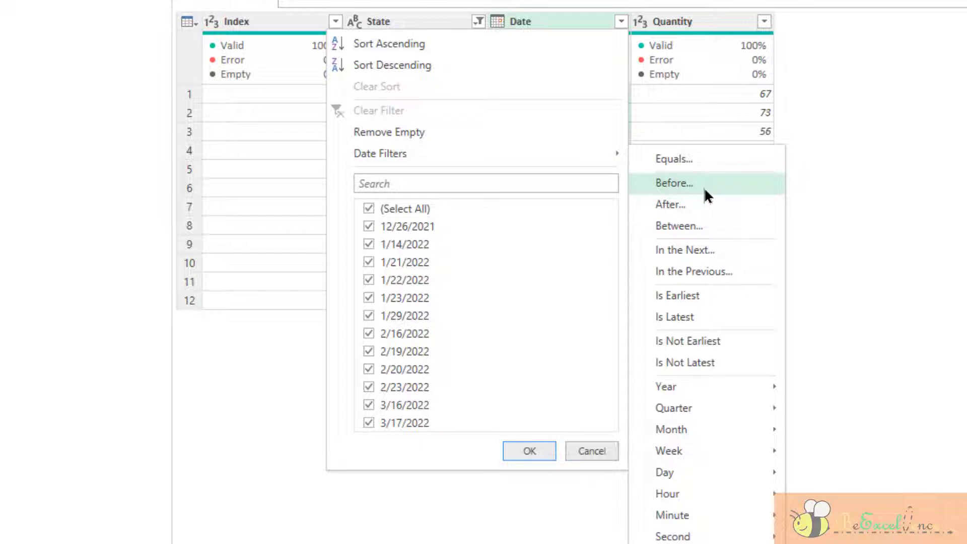
mouse_move(678, 226)
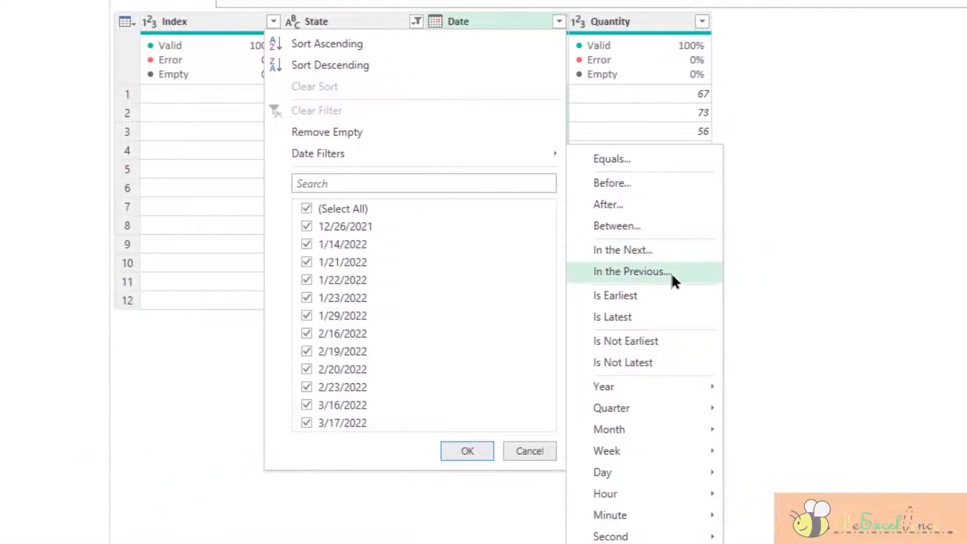
left_click(630, 271)
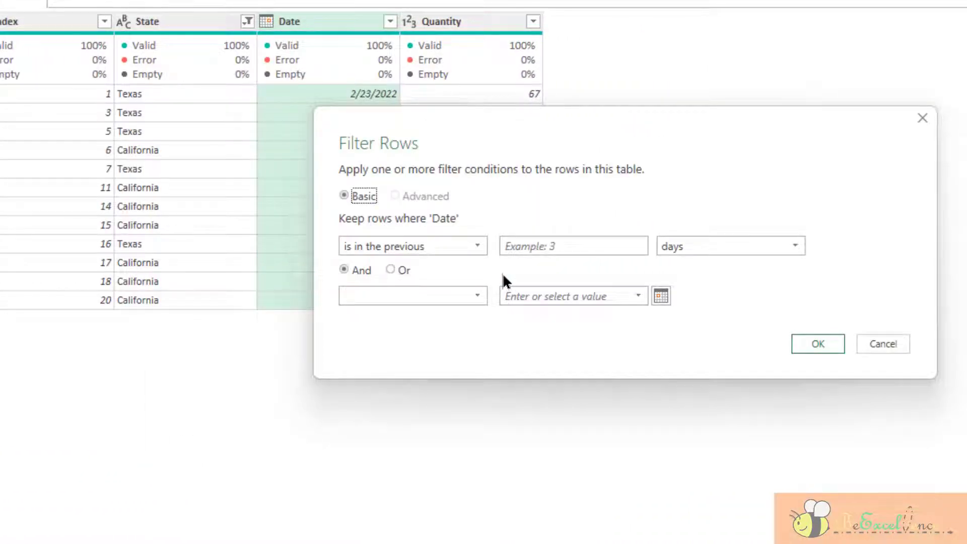
left_click(573, 245)
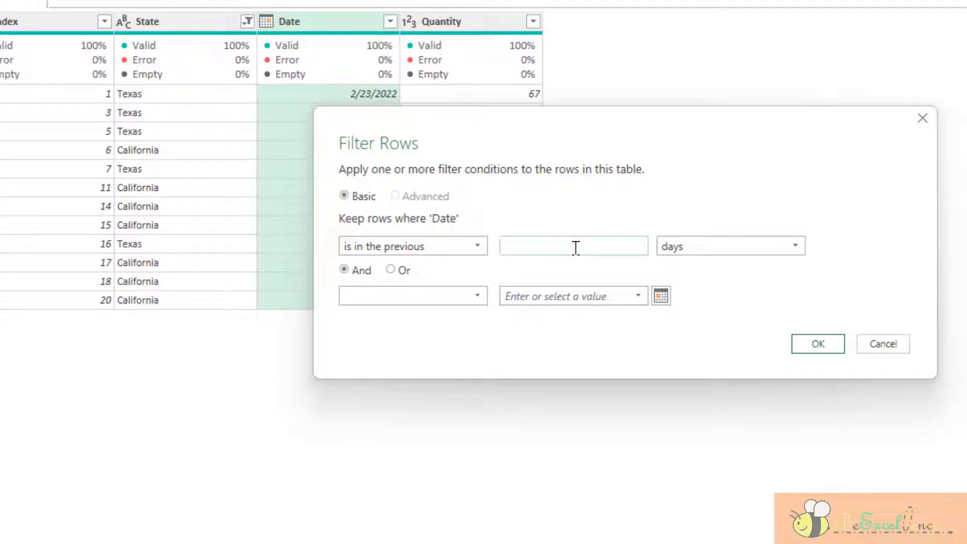
type("14")
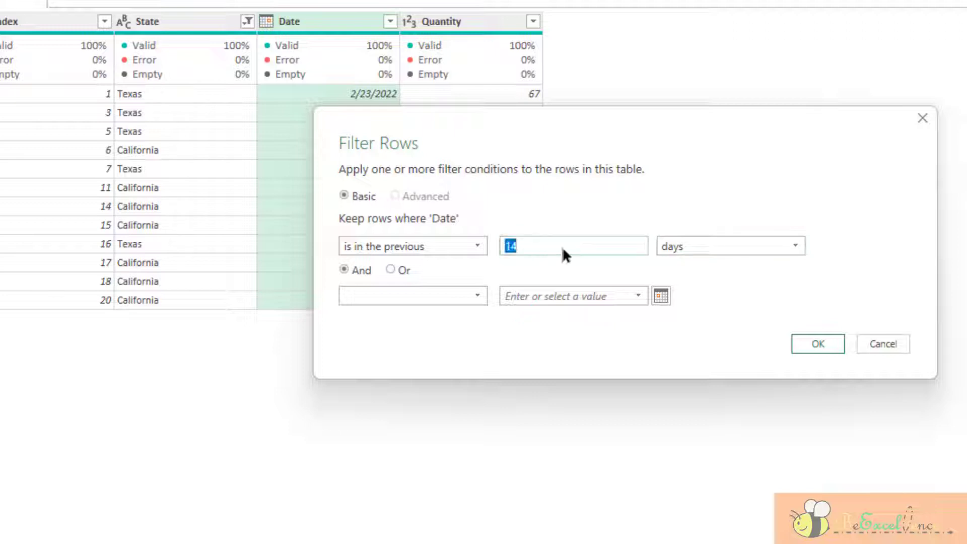
left_click(730, 246)
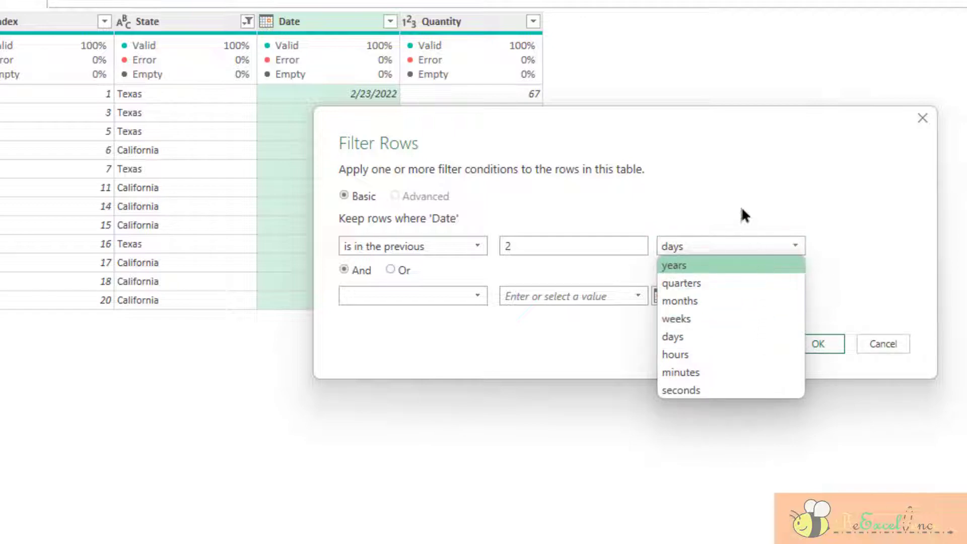
left_click(572, 245)
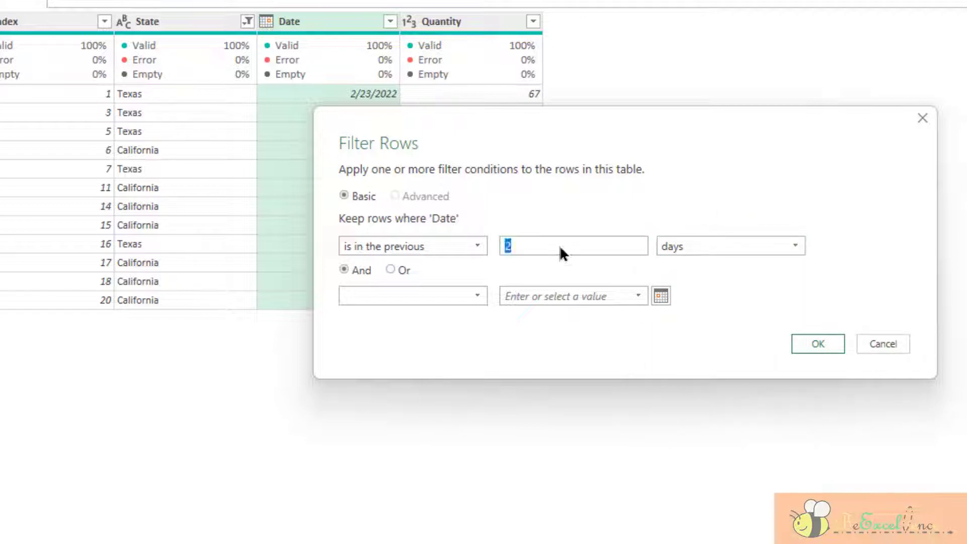
type("14")
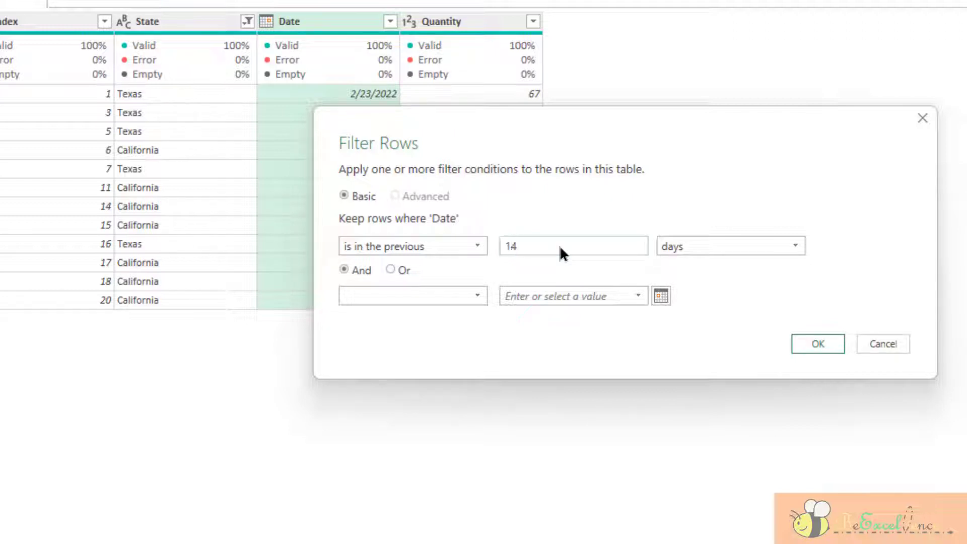
left_click(817, 344)
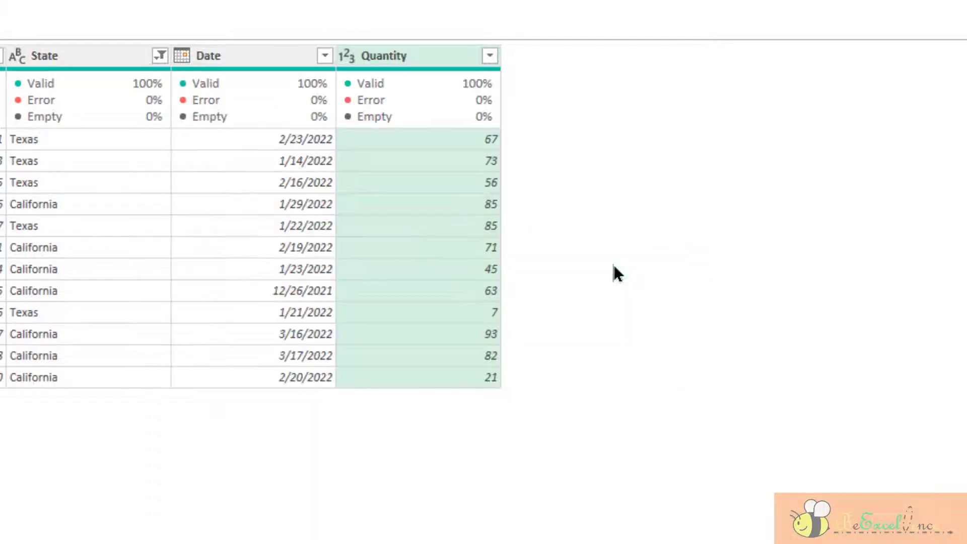
- Add an 'is greater than 50' filter on the Quantity column
left_click(489, 56)
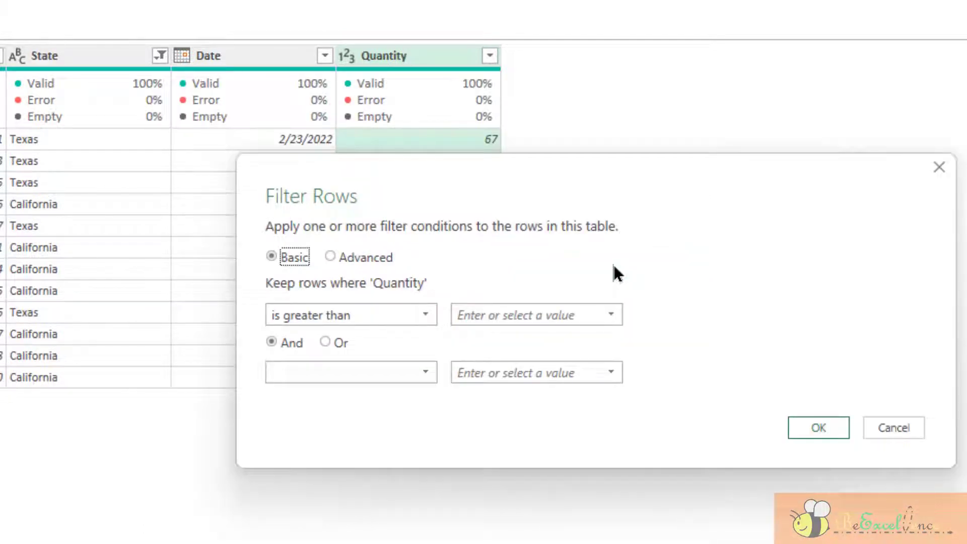
type("10")
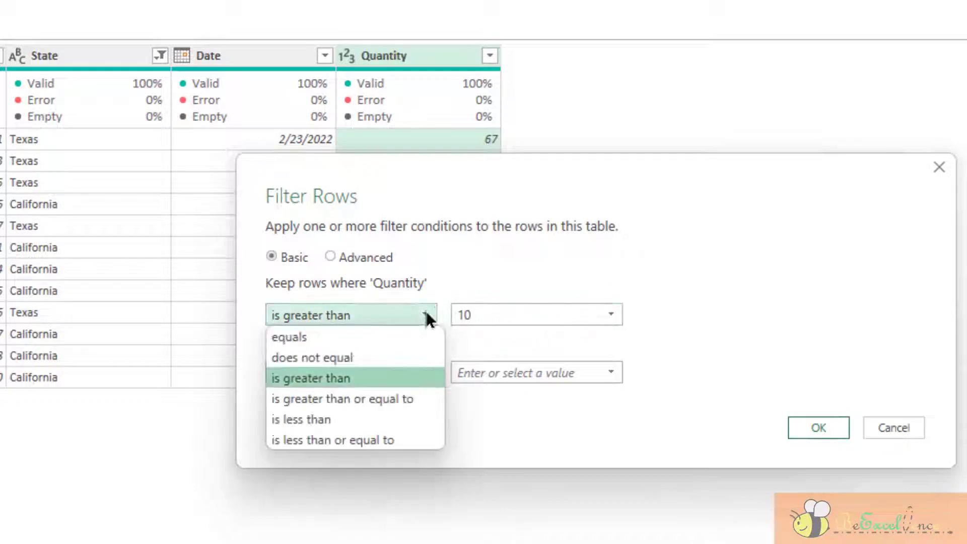
mouse_move(418, 357)
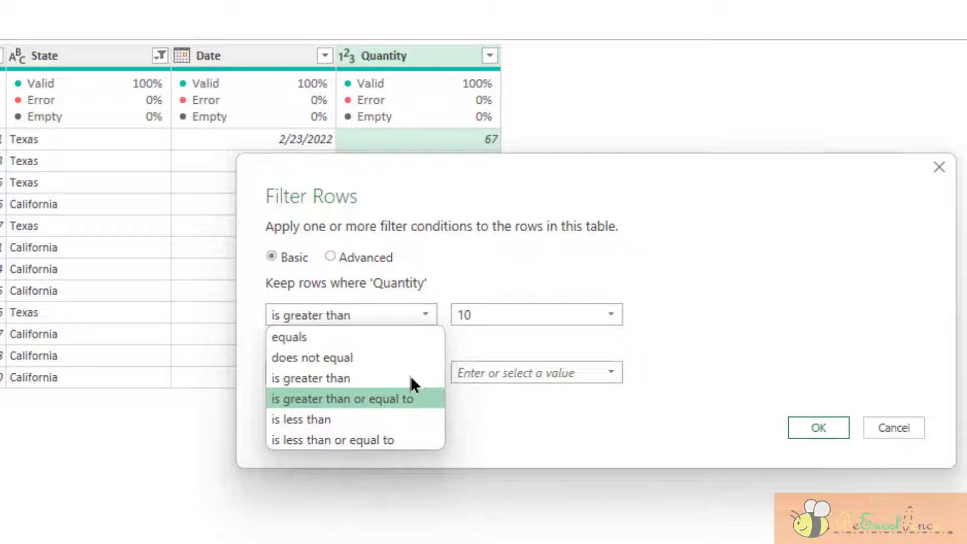
mouse_move(332, 439)
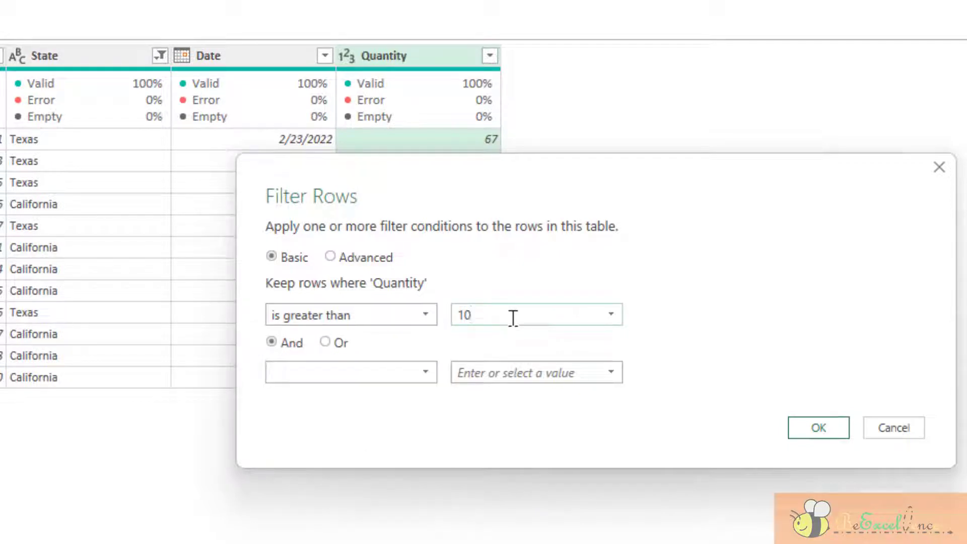
mouse_move(443, 315)
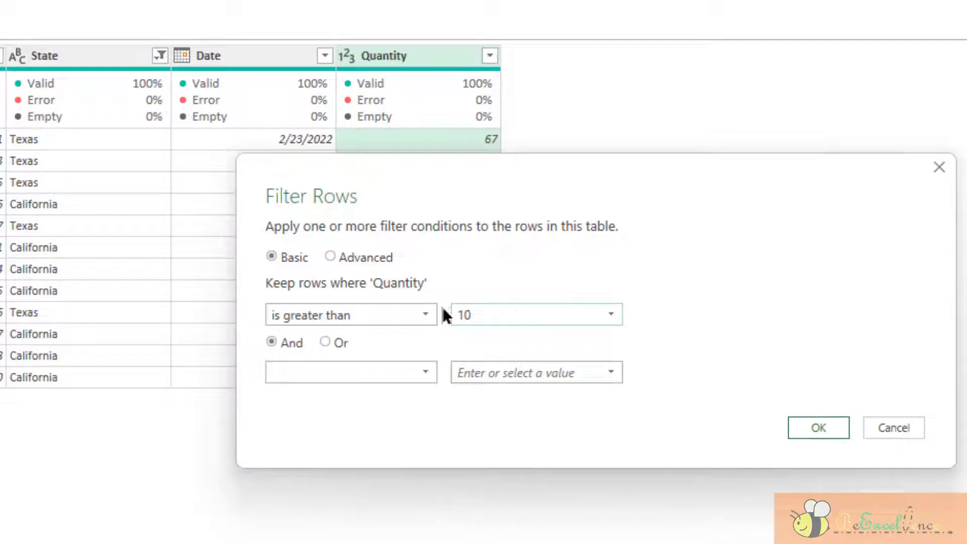
left_click(524, 314)
type("50")
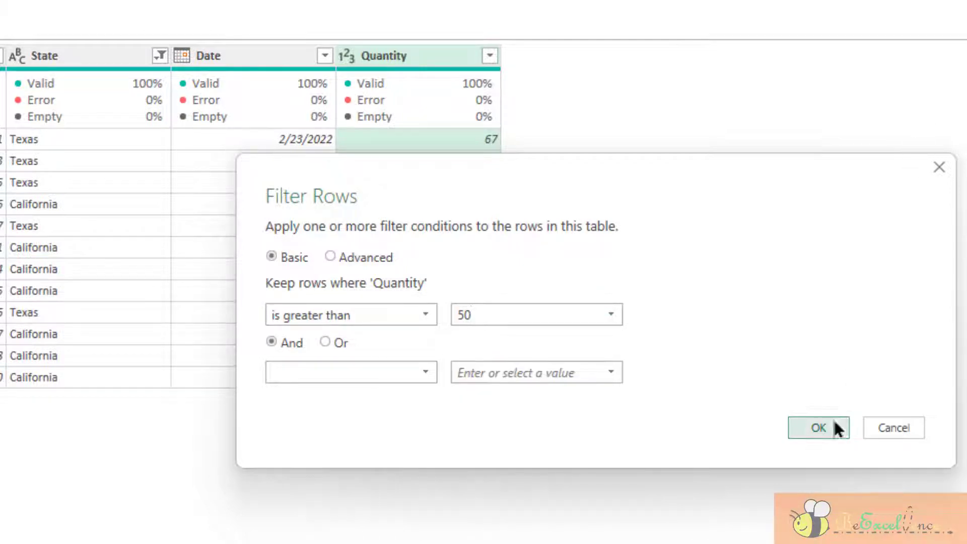
left_click(817, 428)
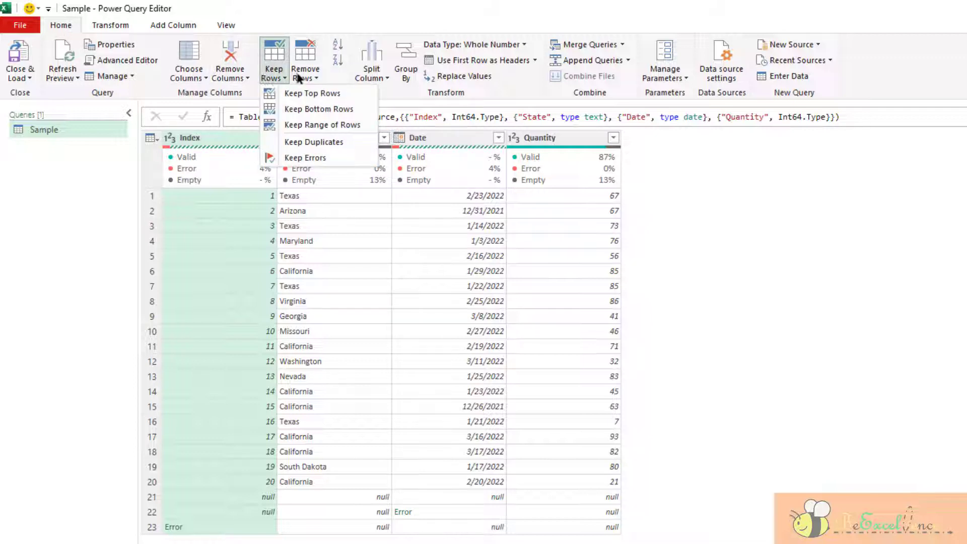
left_click(305, 58)
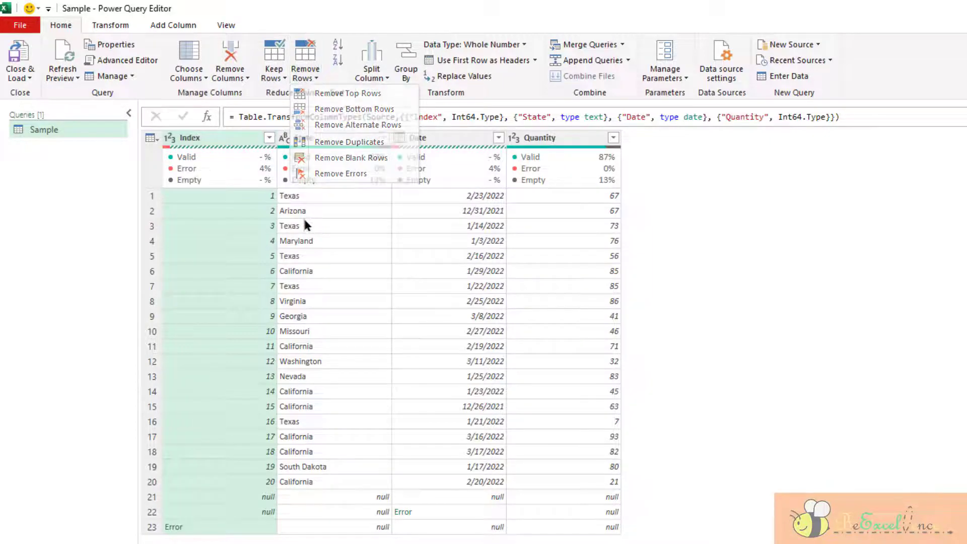
left_click(302, 137)
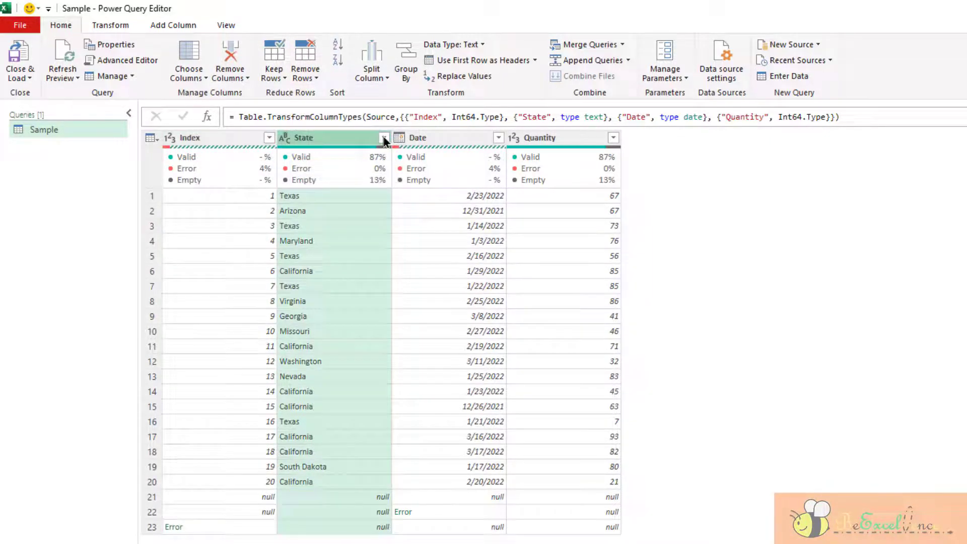
left_click(383, 137)
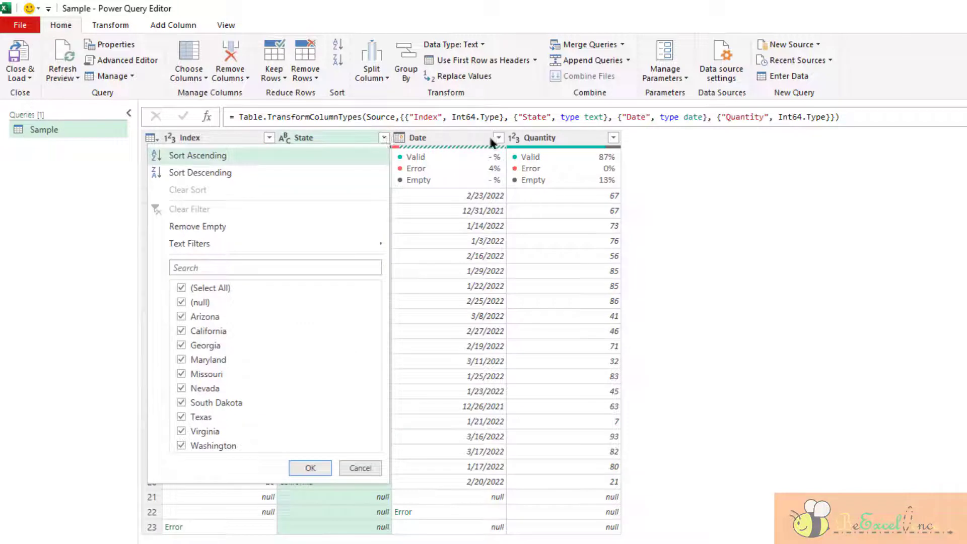
left_click(497, 137)
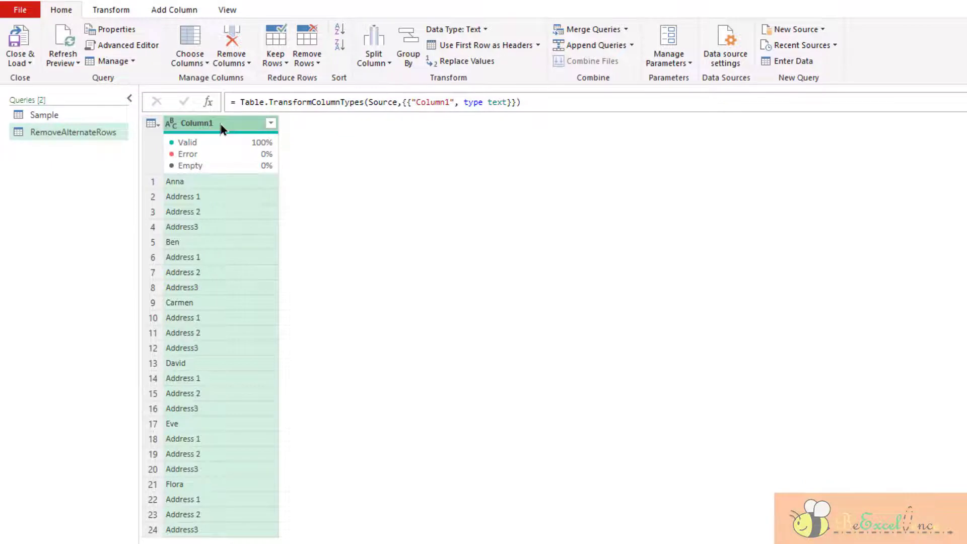
- Walk through Anna, Ben, Carmen and their address rows, then open Remove Alternate Rows
left_click(174, 181)
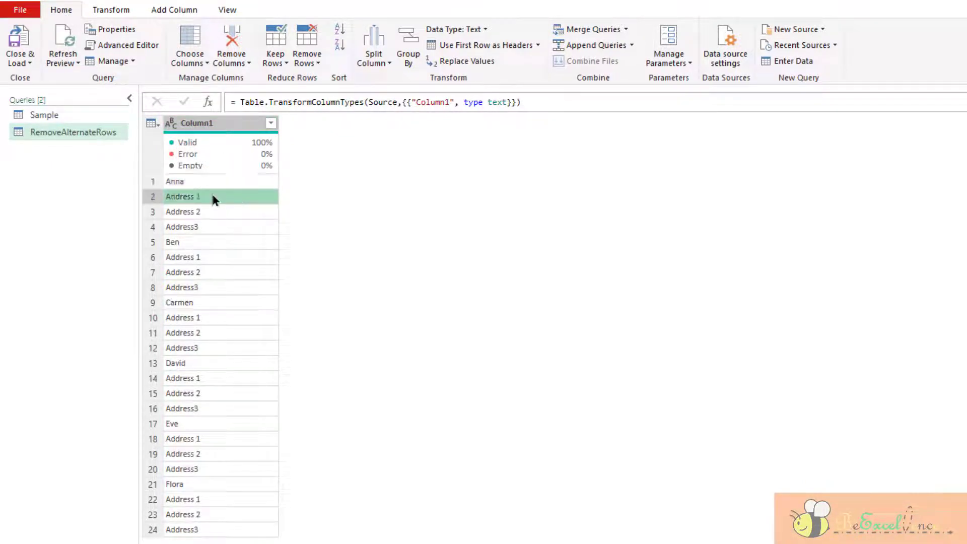
left_click(183, 226)
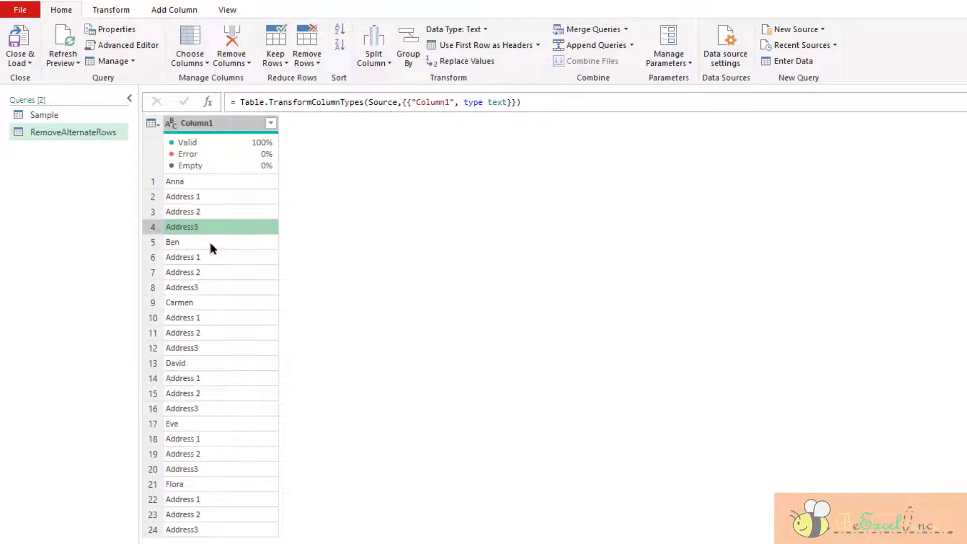
left_click(209, 241)
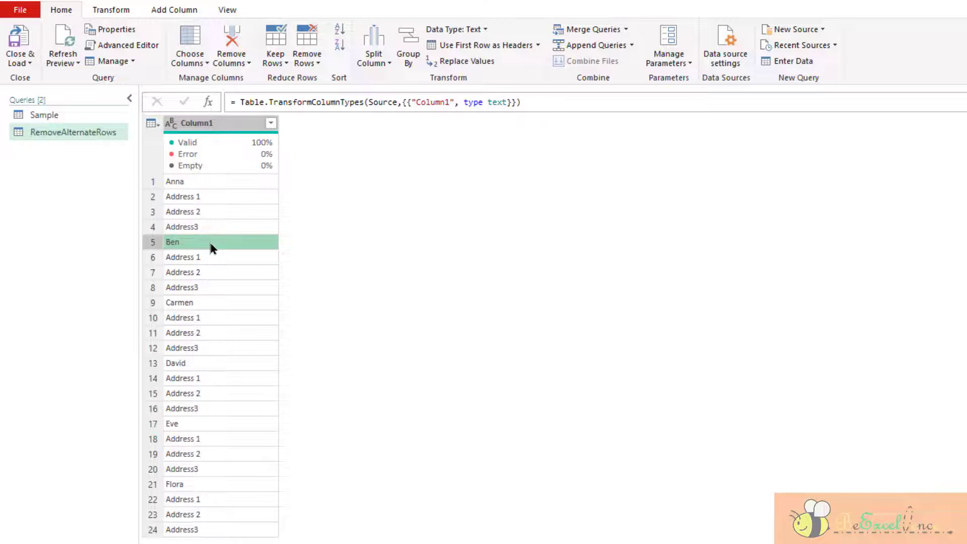
mouse_move(223, 190)
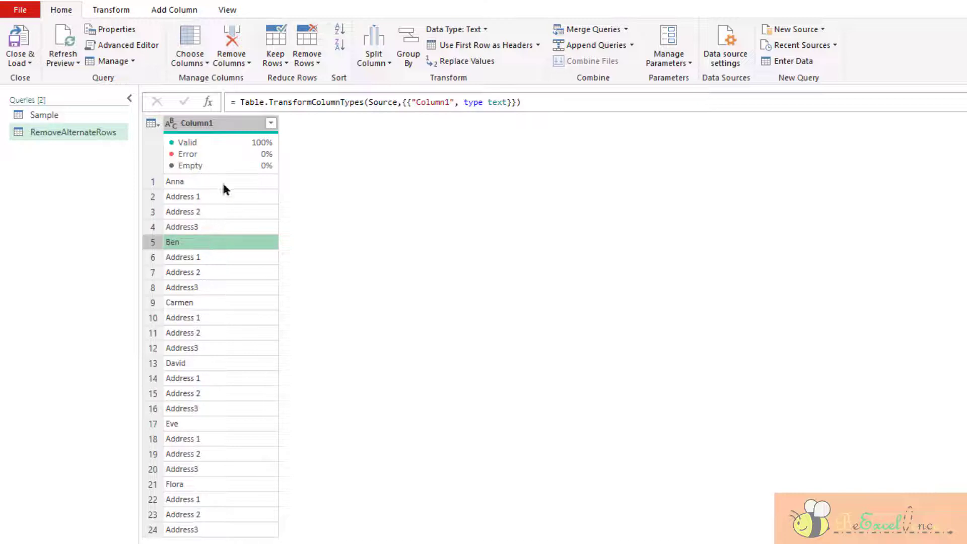
left_click(175, 181)
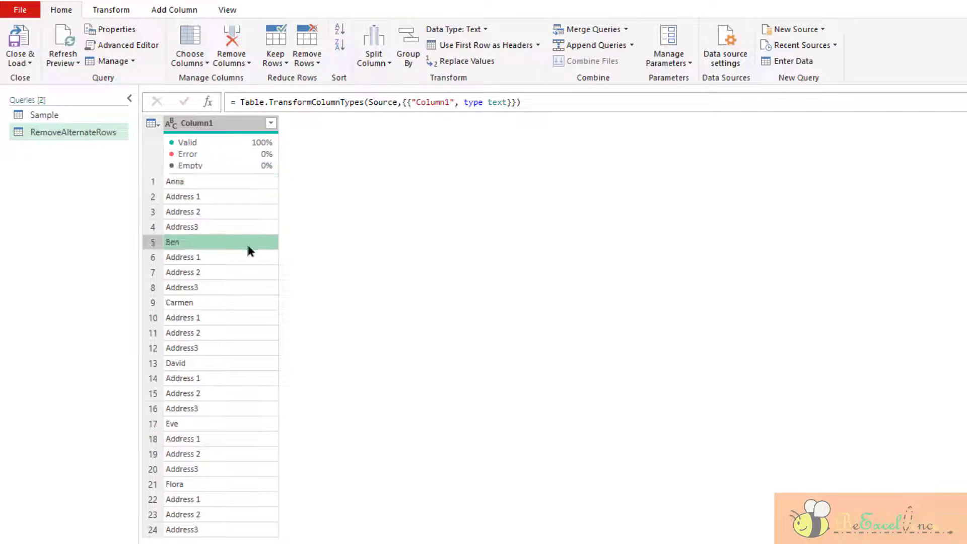
left_click(179, 302)
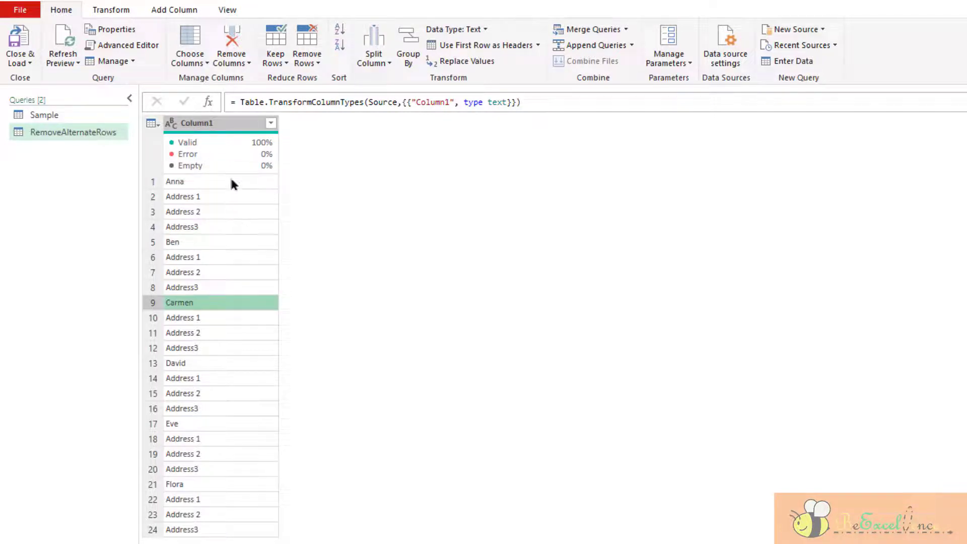
left_click(174, 182)
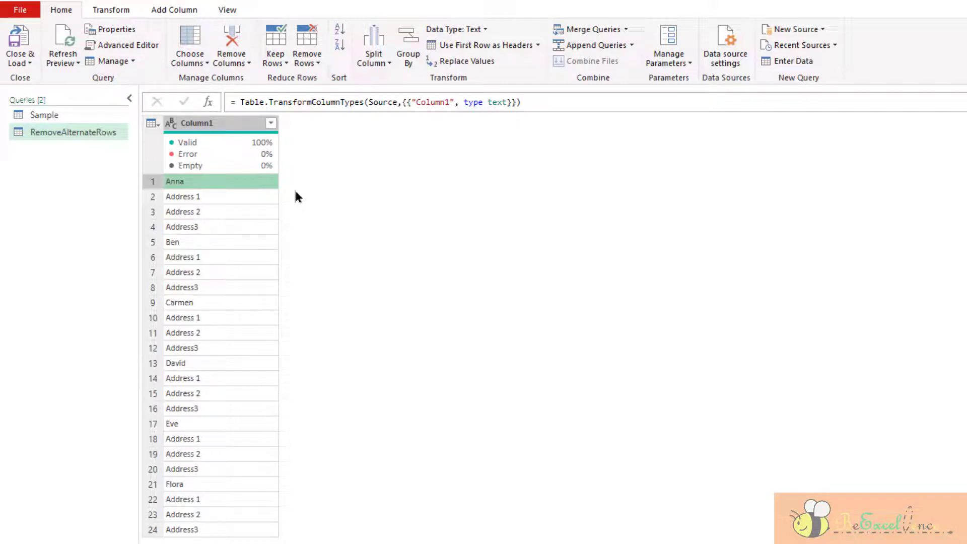
mouse_move(241, 205)
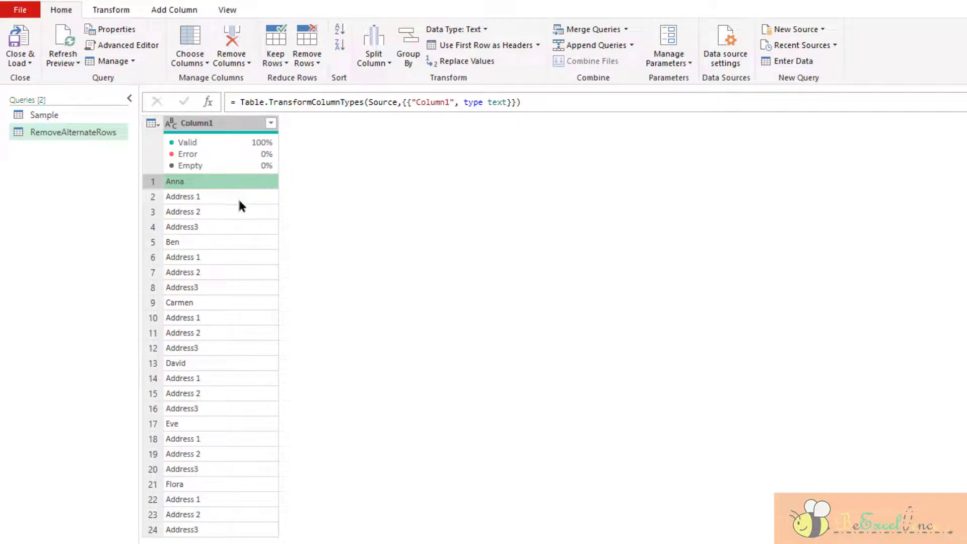
left_click(182, 226)
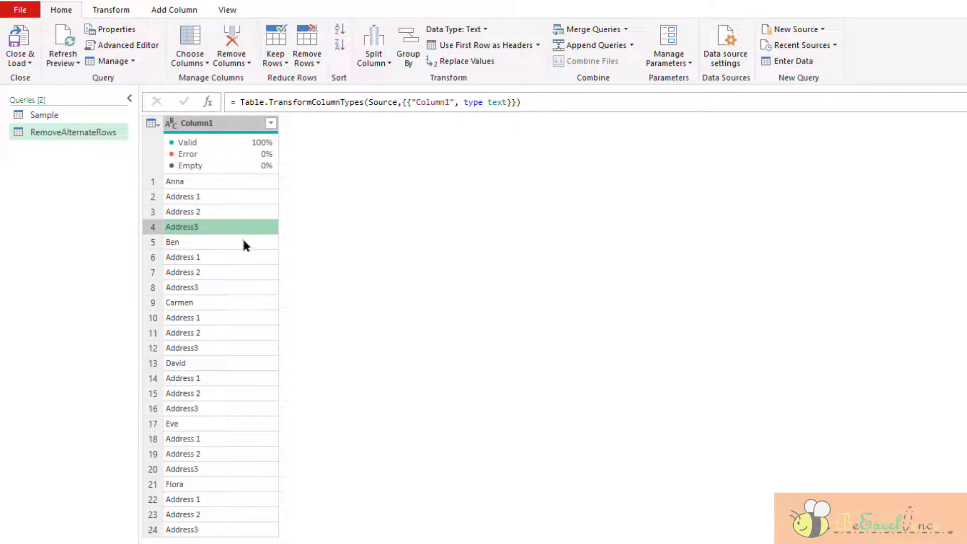
left_click(209, 272)
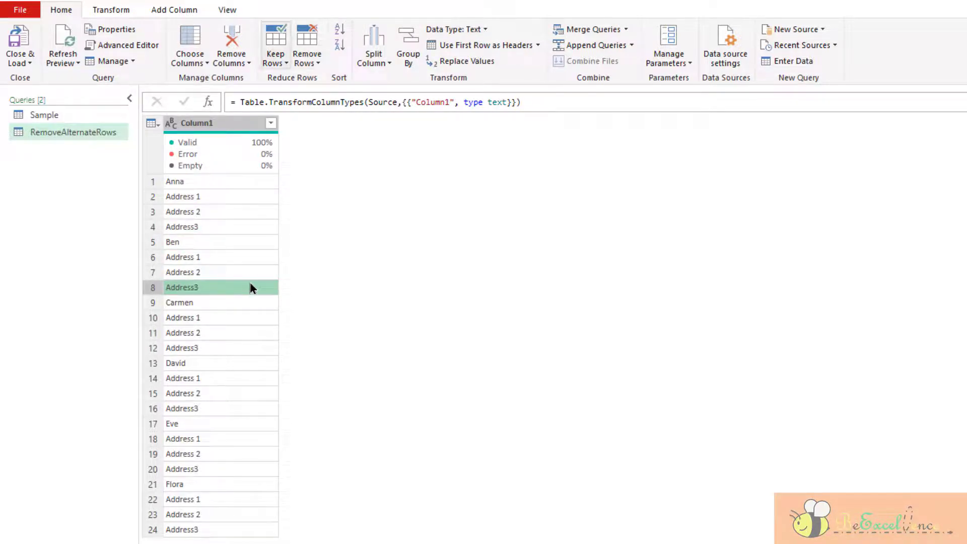
left_click(307, 54)
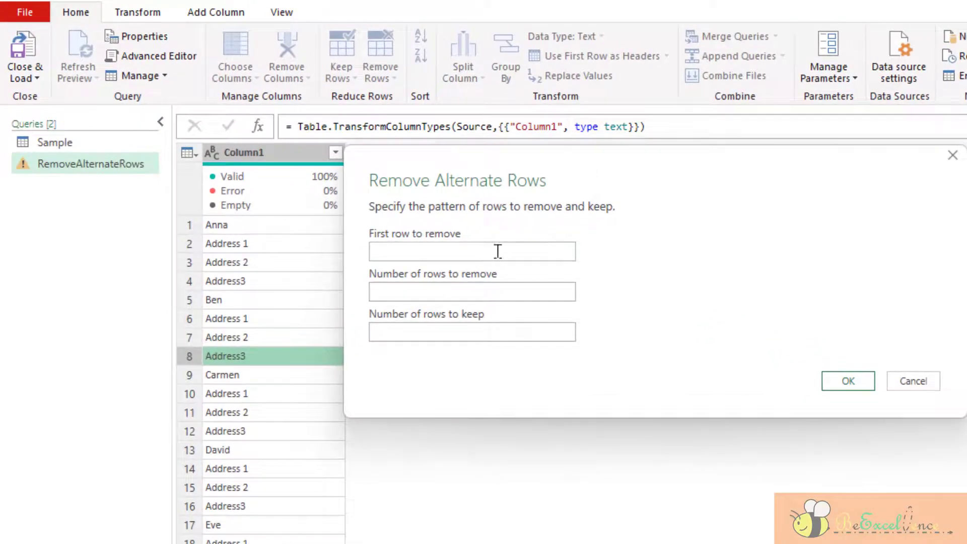
- Remove alternate rows starting at row 2, removing 3 and keeping 1
type("2")
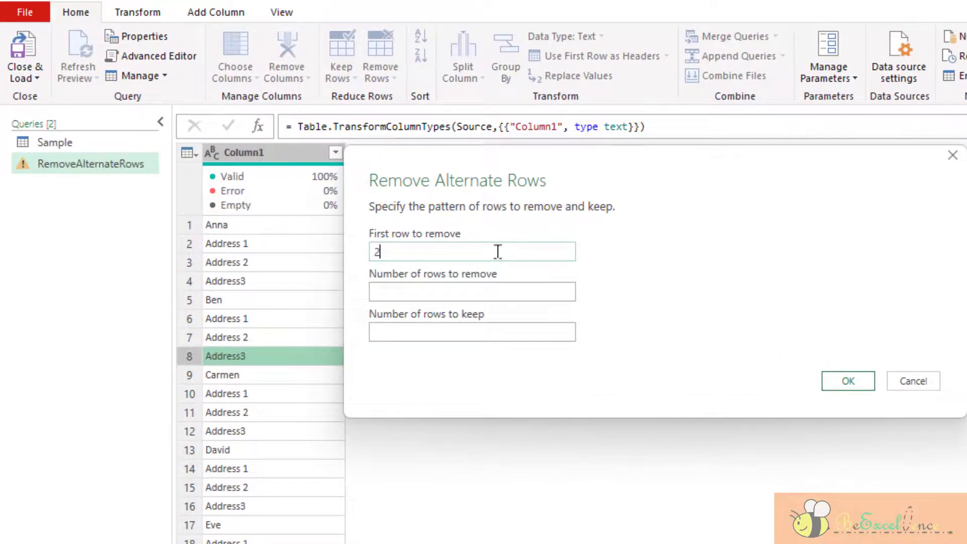
left_click(471, 291)
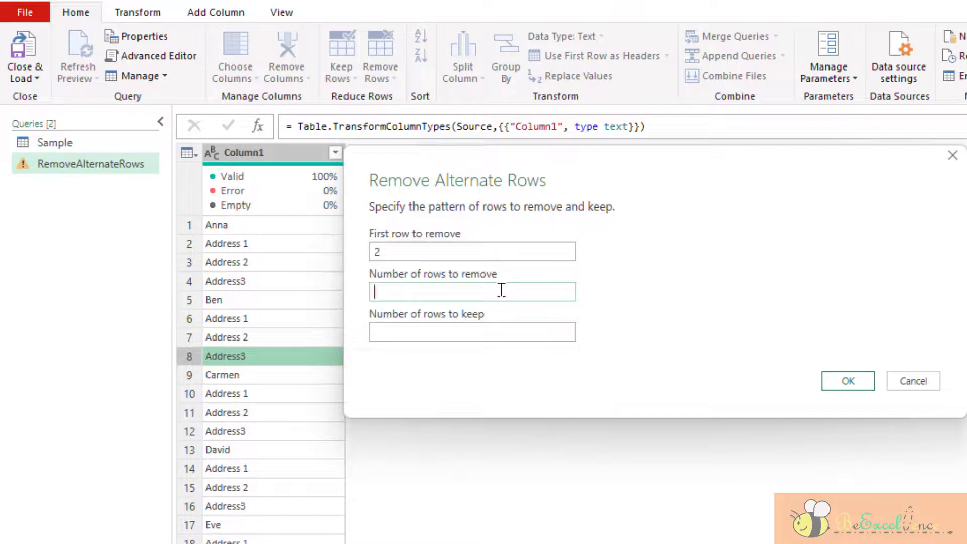
type("3")
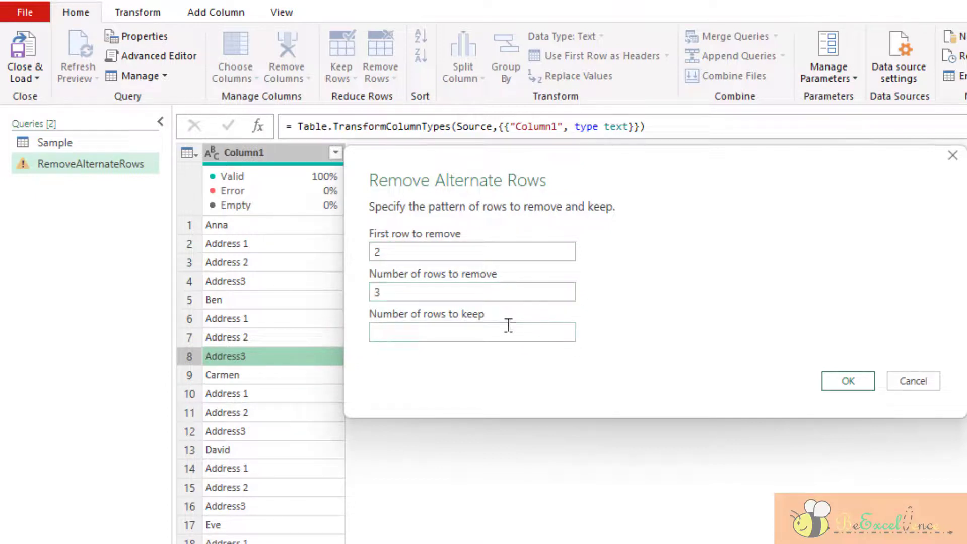
type("1")
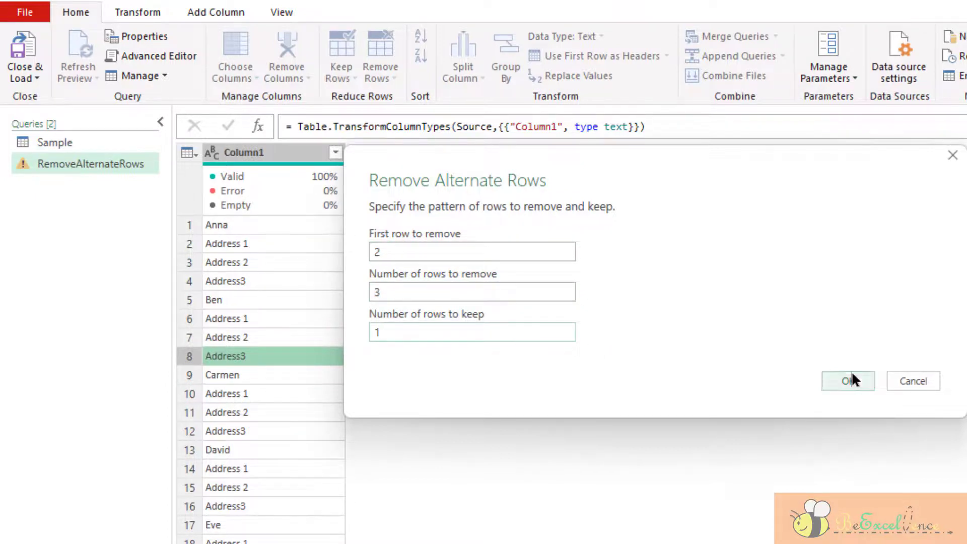
left_click(847, 380)
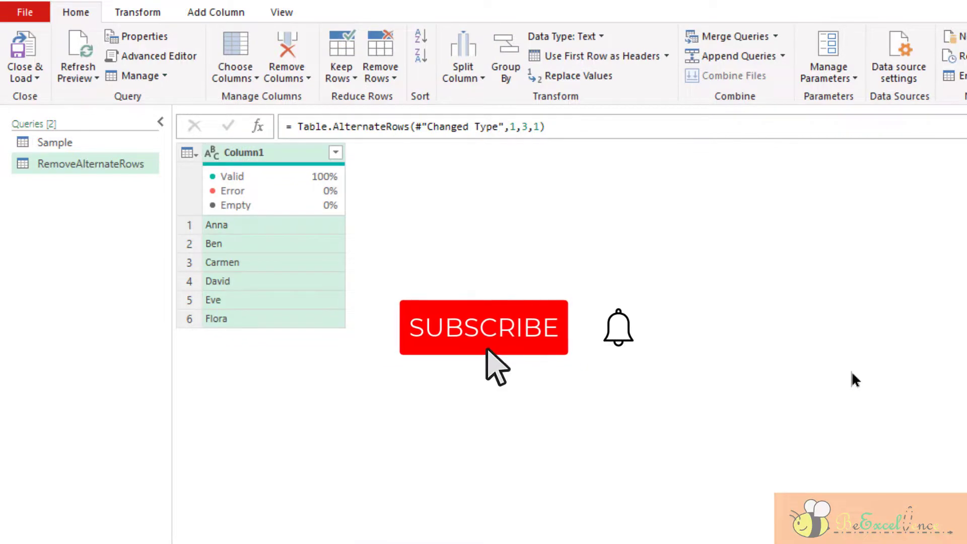